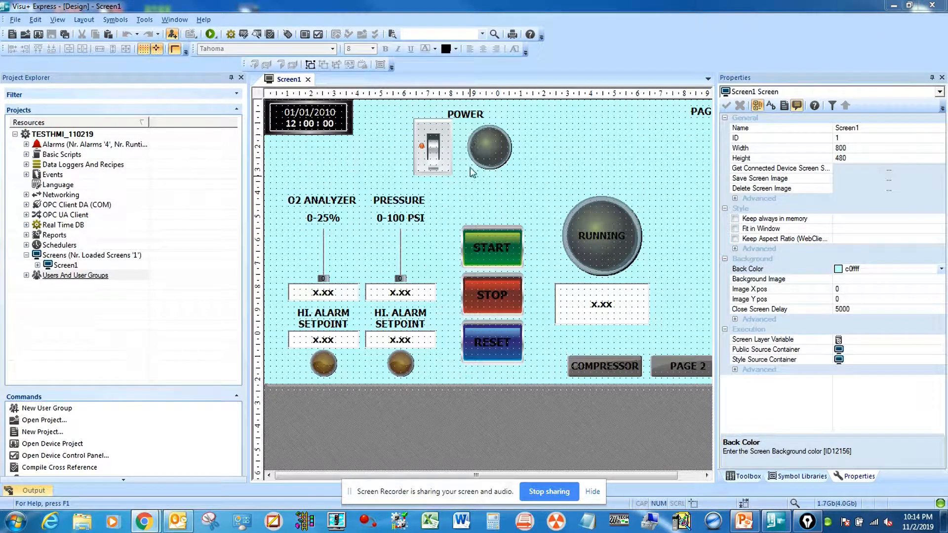
mouse_move(534, 265)
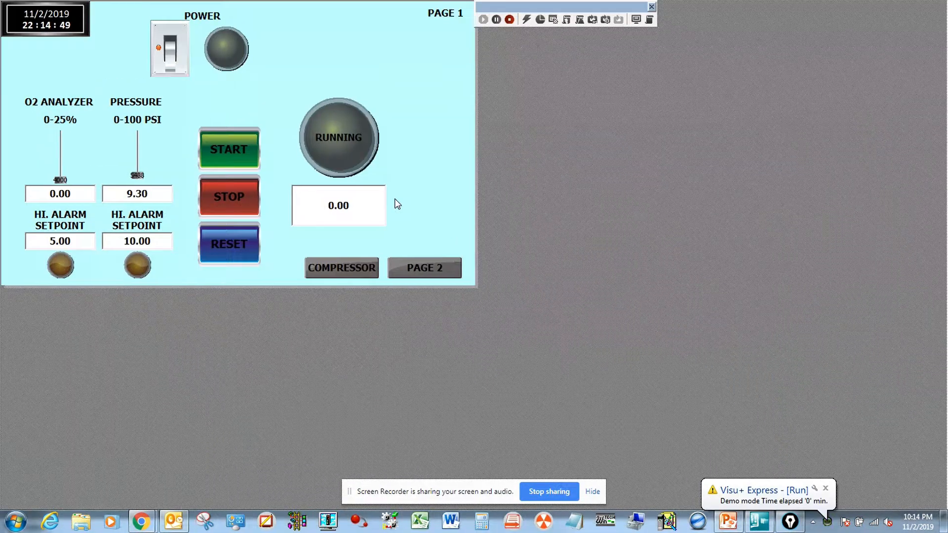
Test the power switch, START and STOP at runtime, then stop the runtime to return to design
click(169, 49)
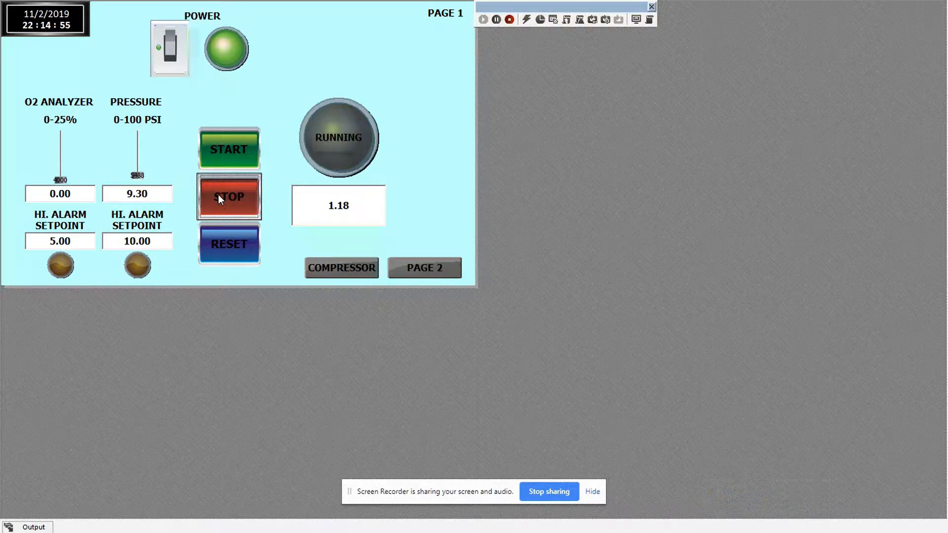
click(228, 149)
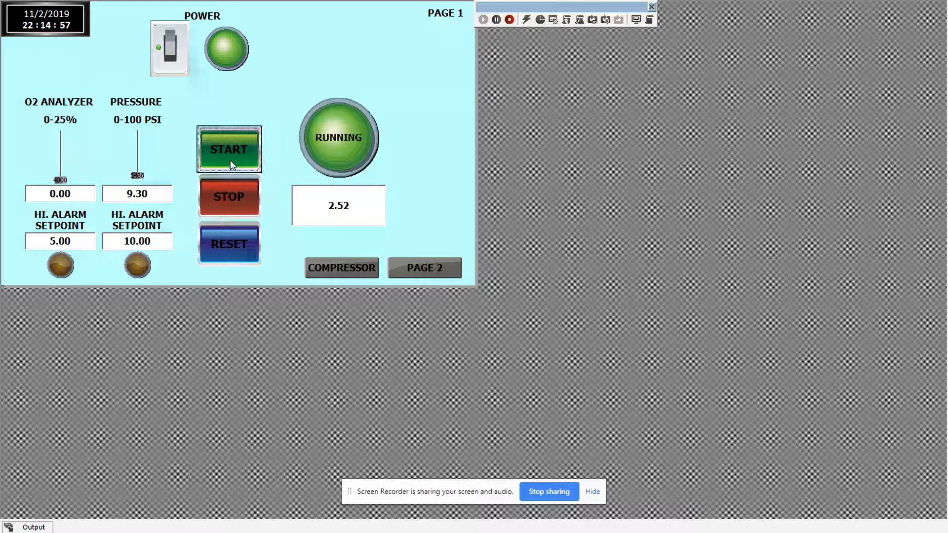
click(228, 243)
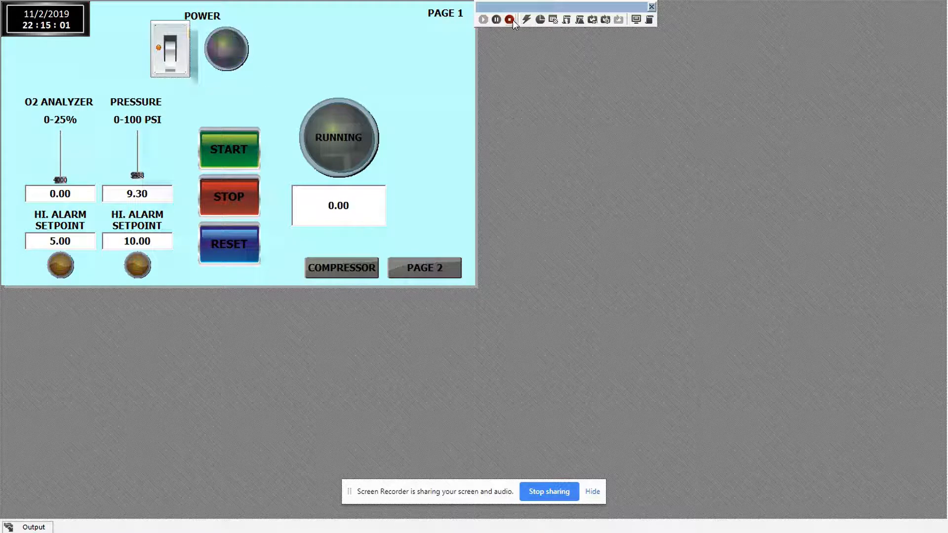
click(509, 19)
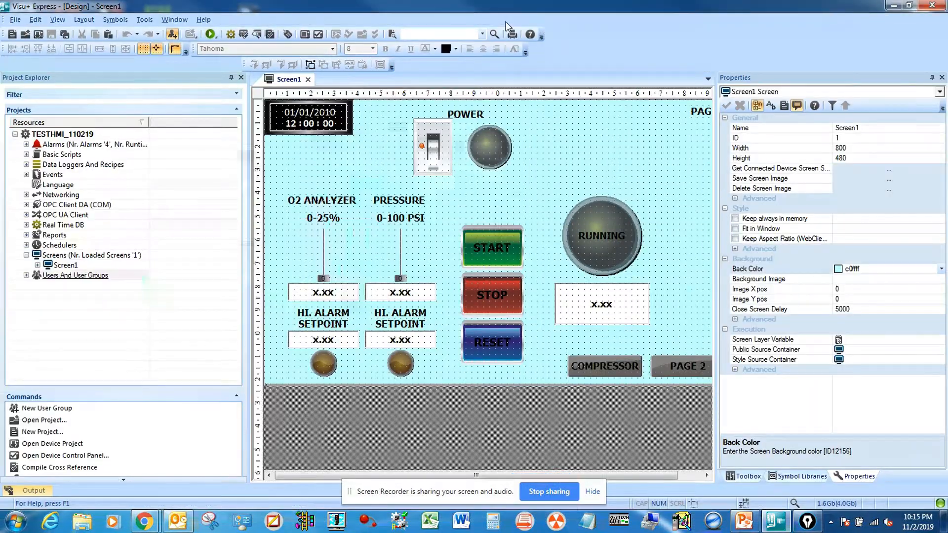
mouse_move(458, 126)
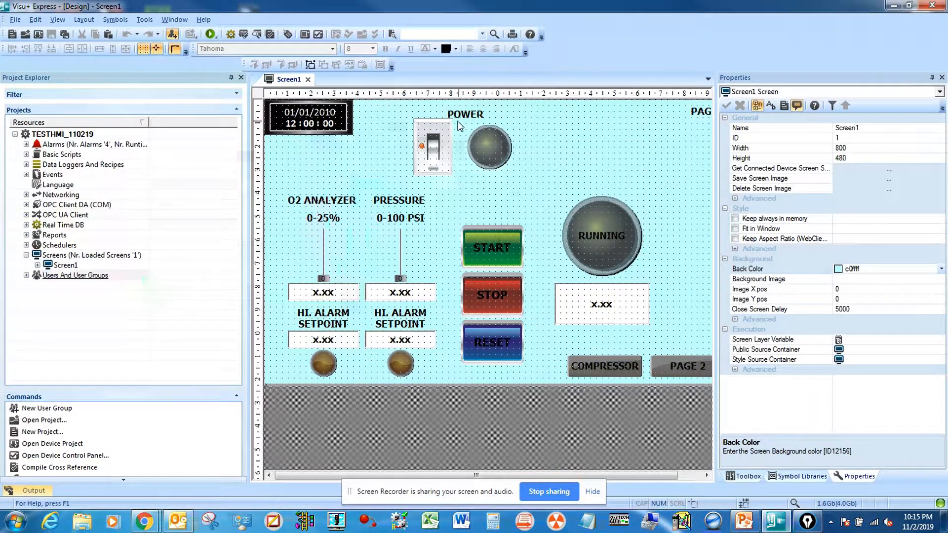
Add a new user group and rename it Power
click(75, 275)
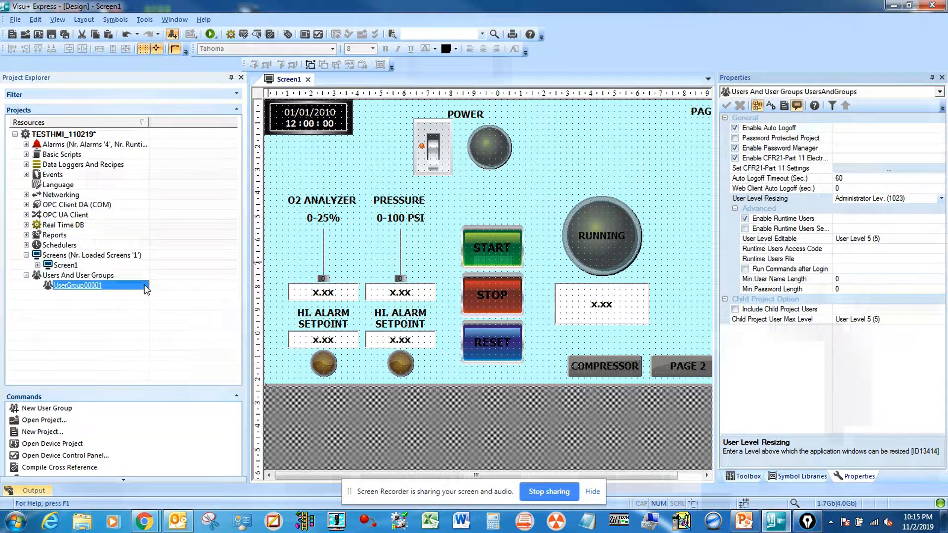
double_click(79, 286)
text(Power)
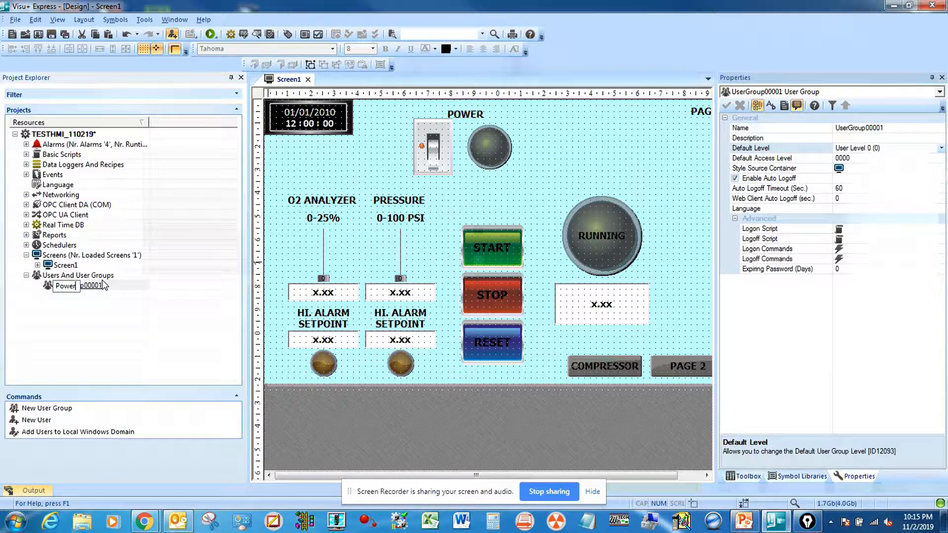
click(63, 285)
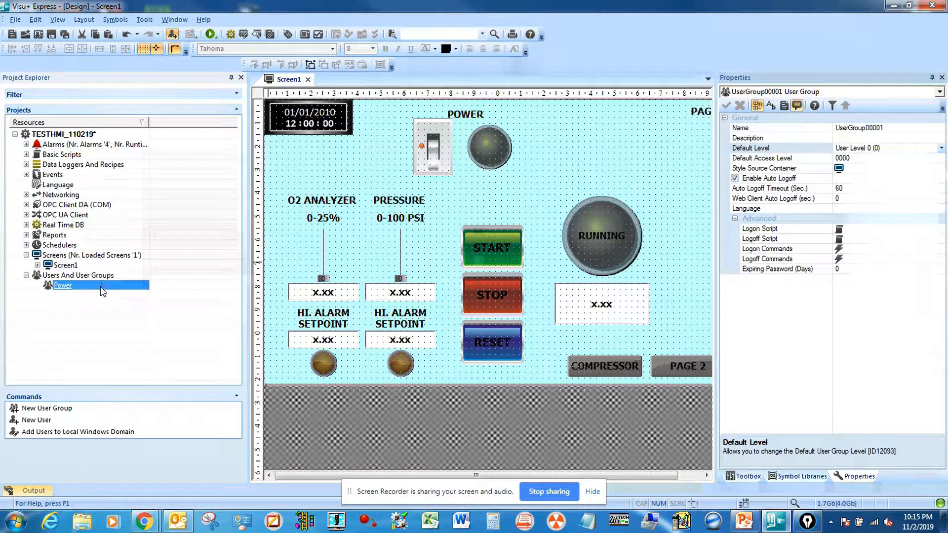
Add a user to the Power group with name, password and User Level 1
click(36, 420)
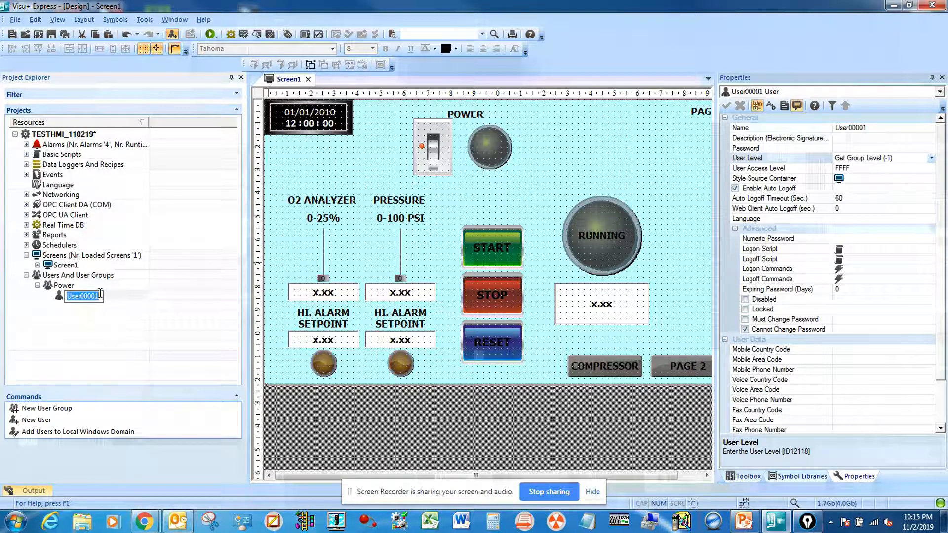
text(john)
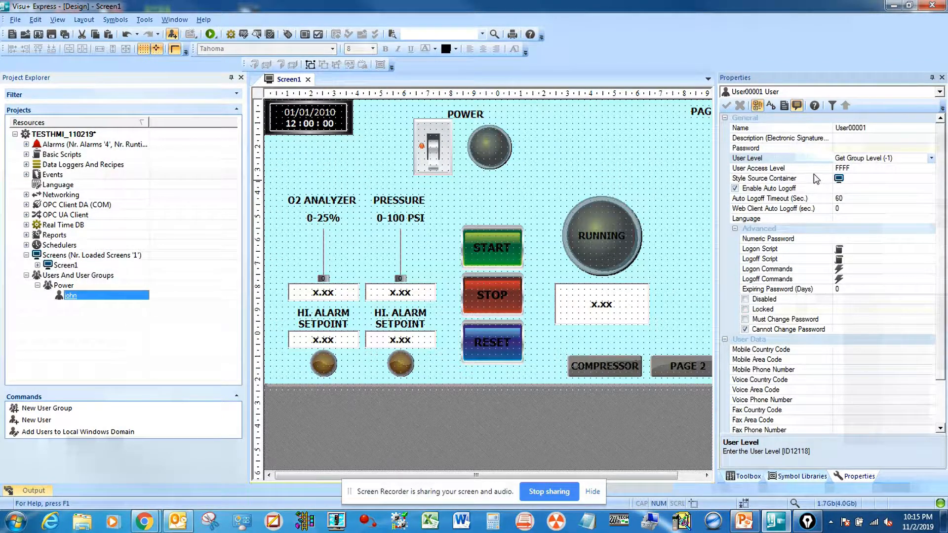
mouse_move(926, 171)
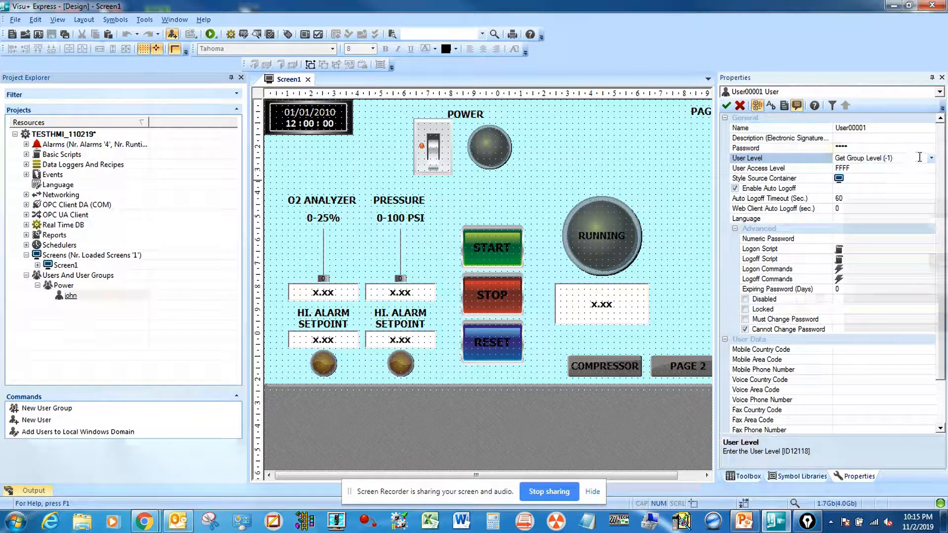
click(930, 158)
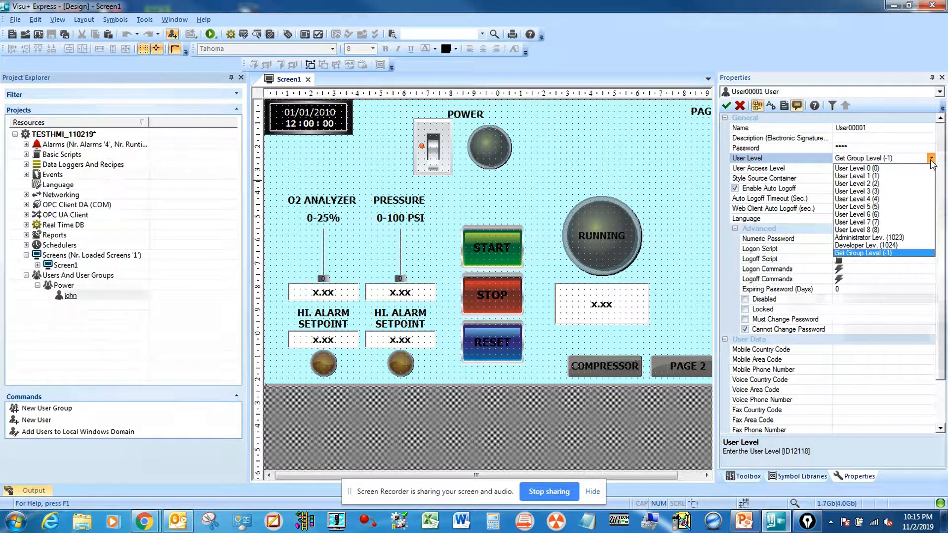
click(856, 176)
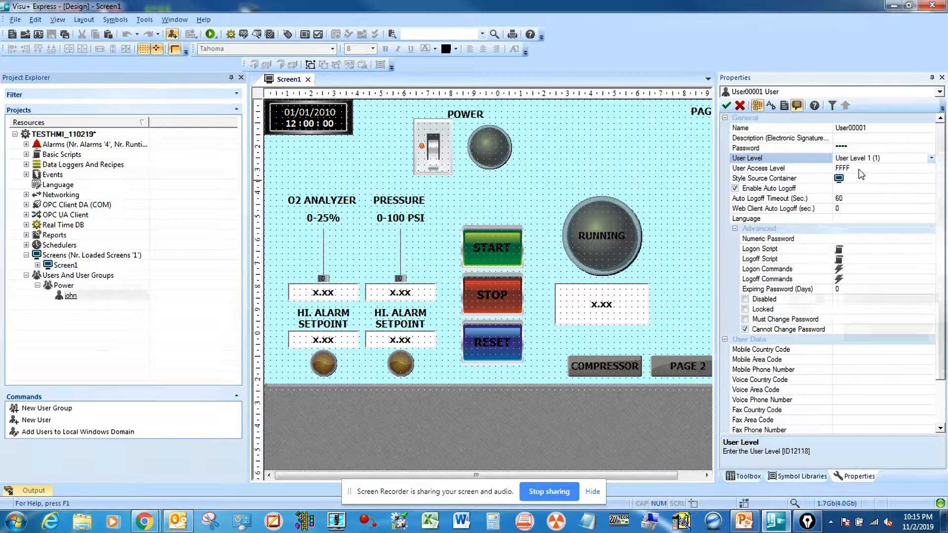
click(63, 284)
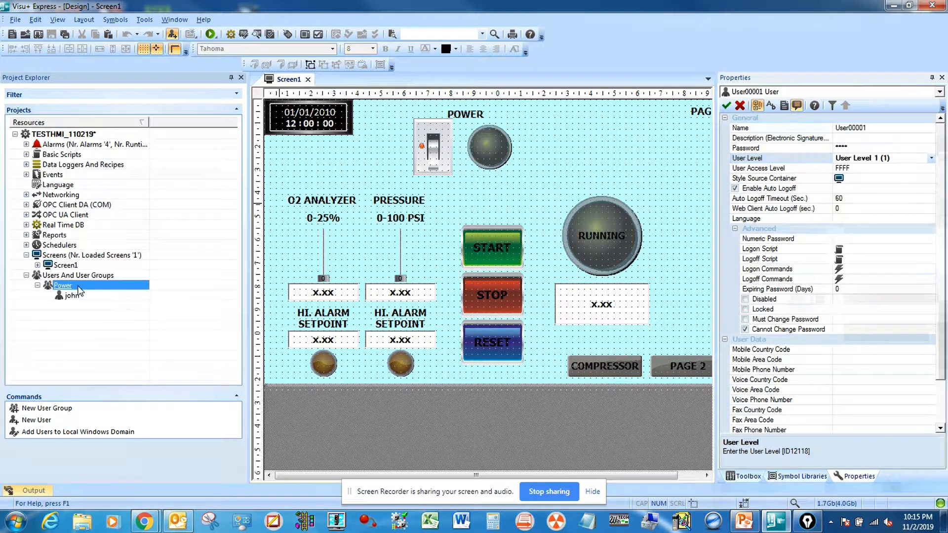
Add a second user group named Control with a new user
right_click(77, 275)
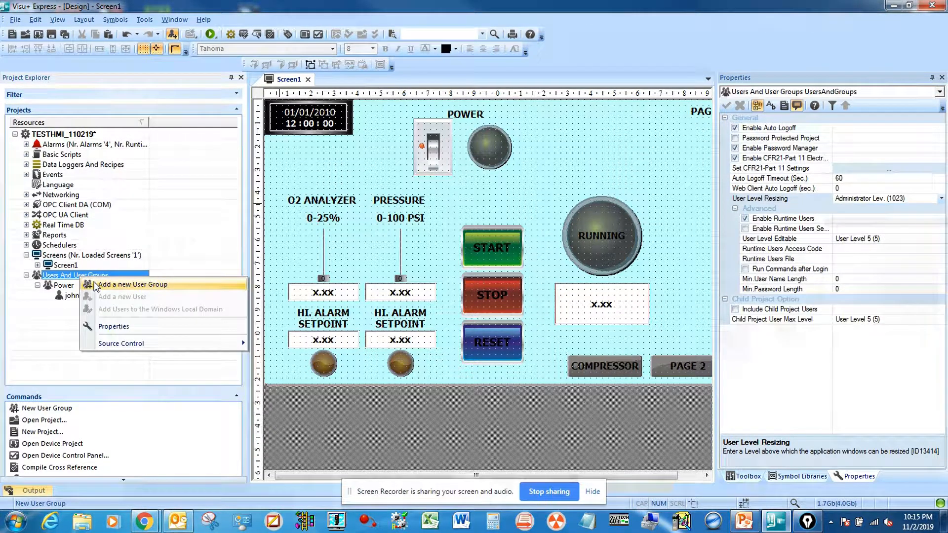
click(134, 285)
text(Control)
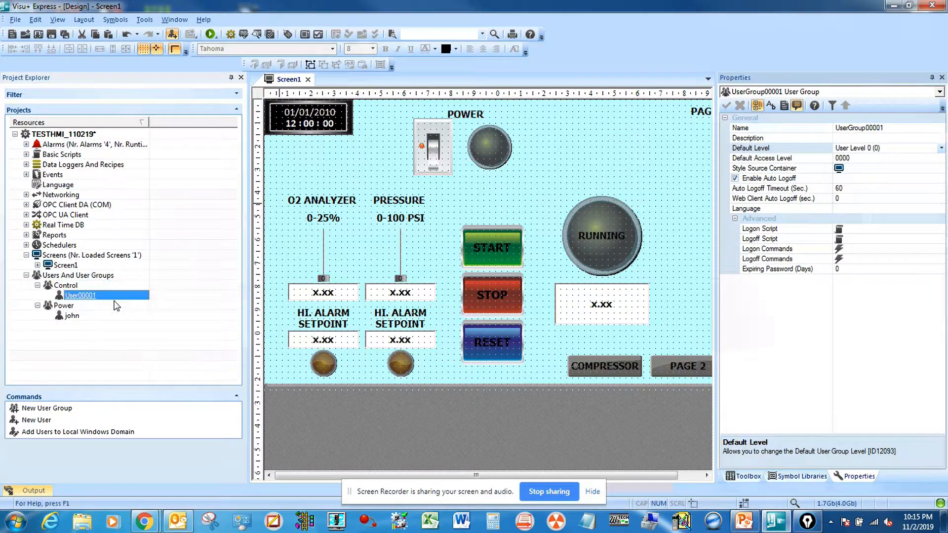
click(79, 295)
text(tom)
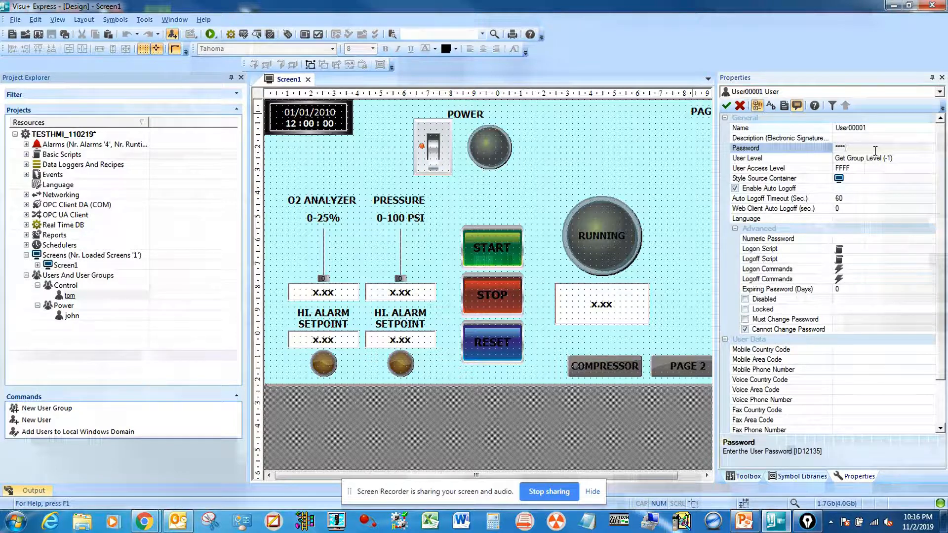
Give the Control user a password and User Level 2, then return to the screen
click(930, 158)
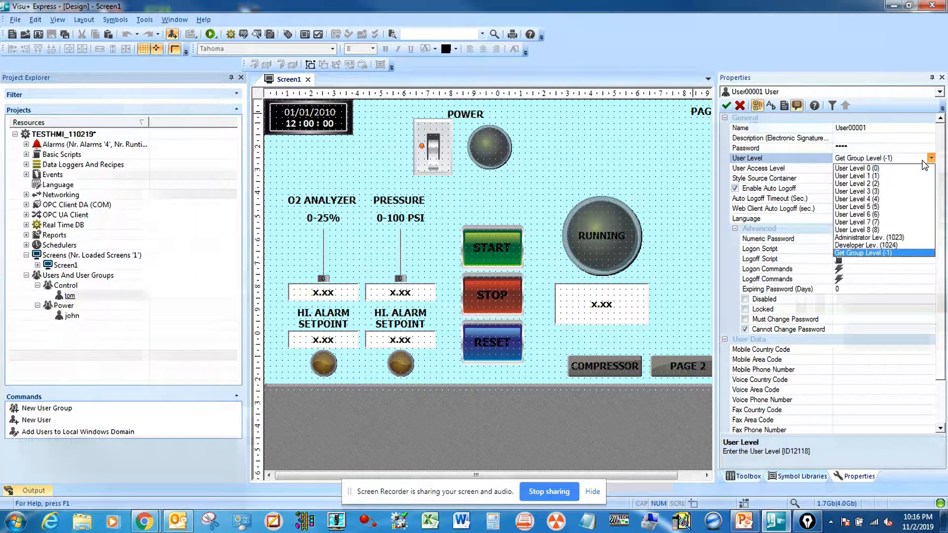
click(857, 191)
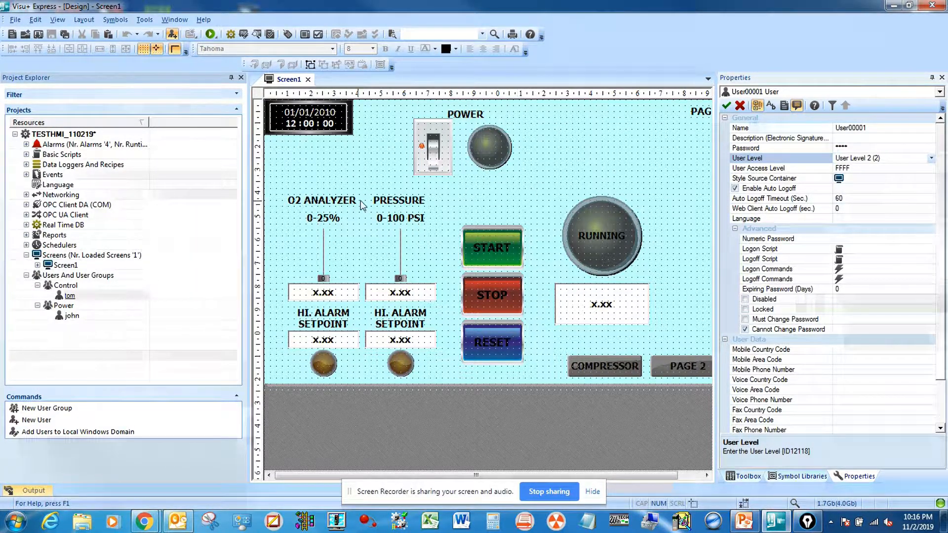
click(513, 185)
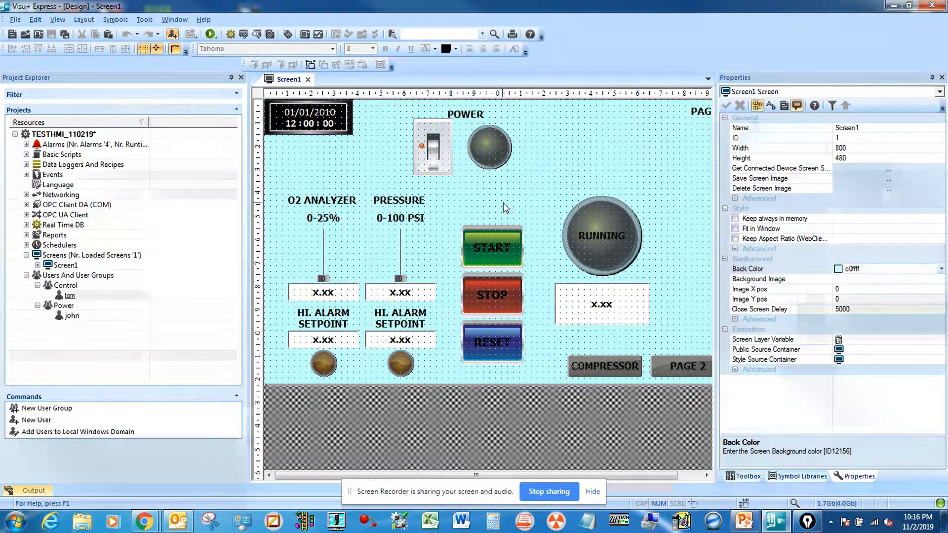
click(748, 476)
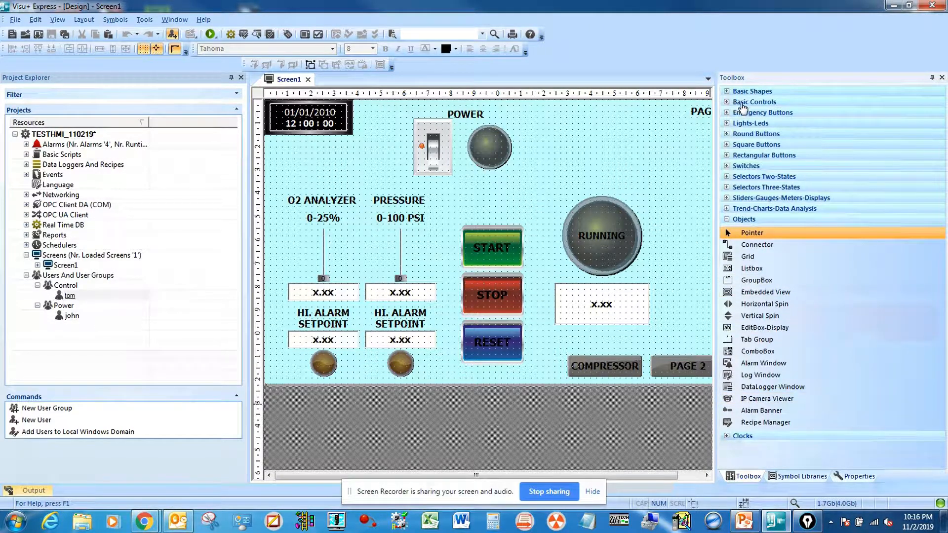
mouse_move(726, 148)
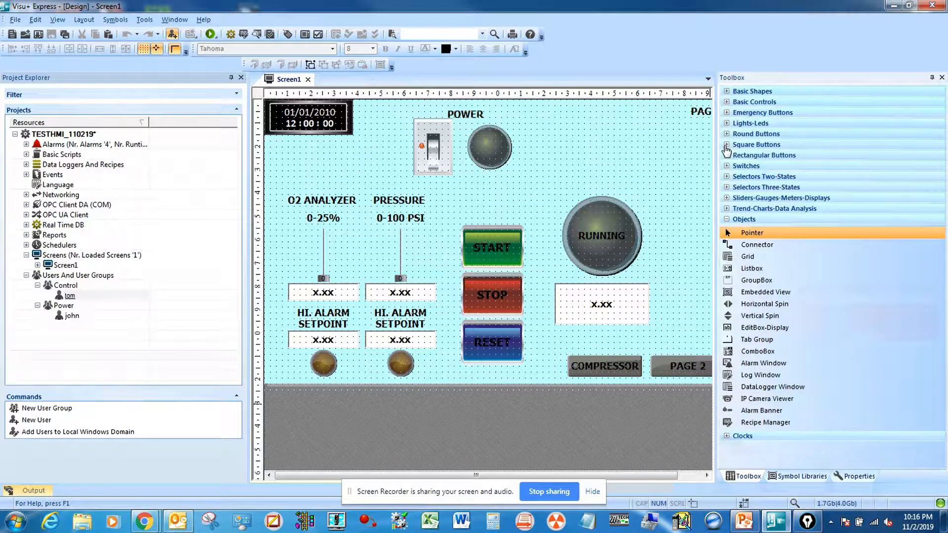
Place a Green Square Button Glossy beside the power lamp captioned LOG IN, with a duplicate below
click(756, 144)
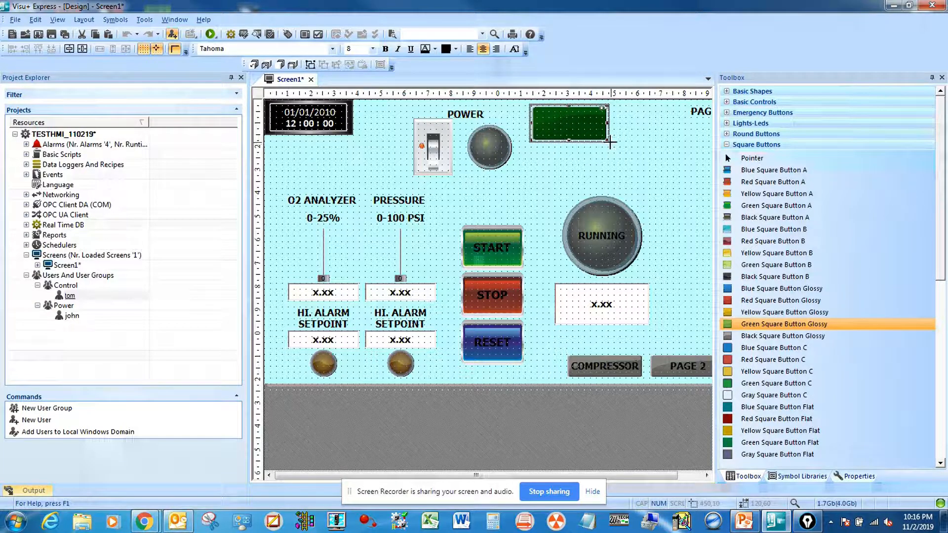
click(751, 158)
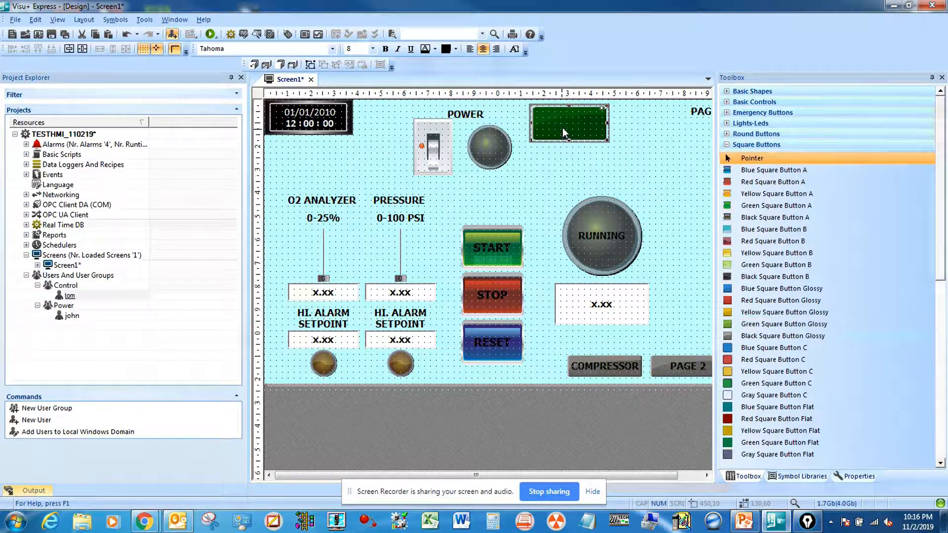
mouse_move(567, 124)
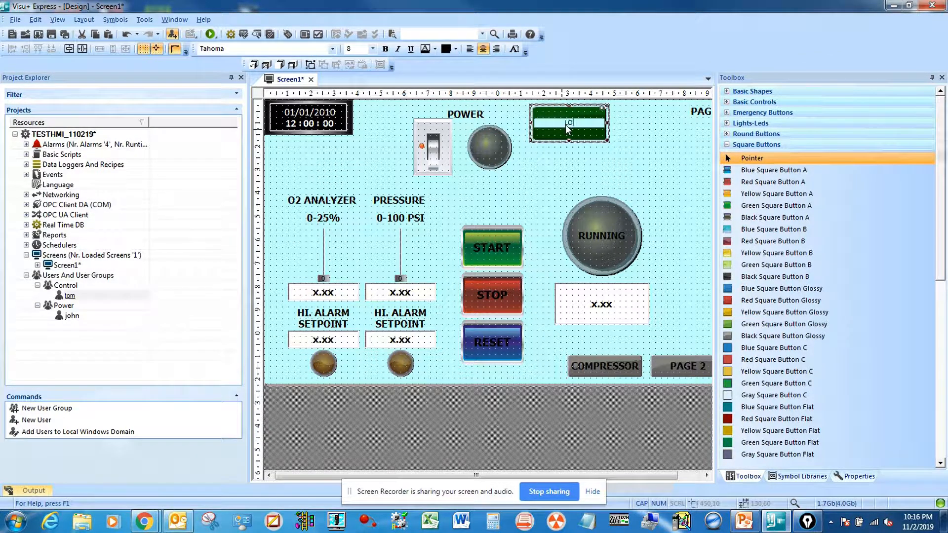
text(LOG IN)
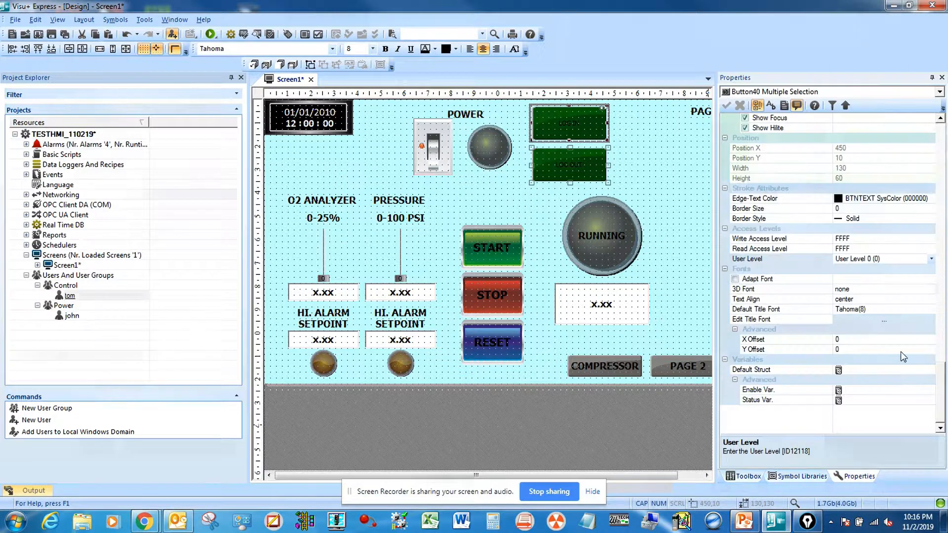
mouse_move(904, 396)
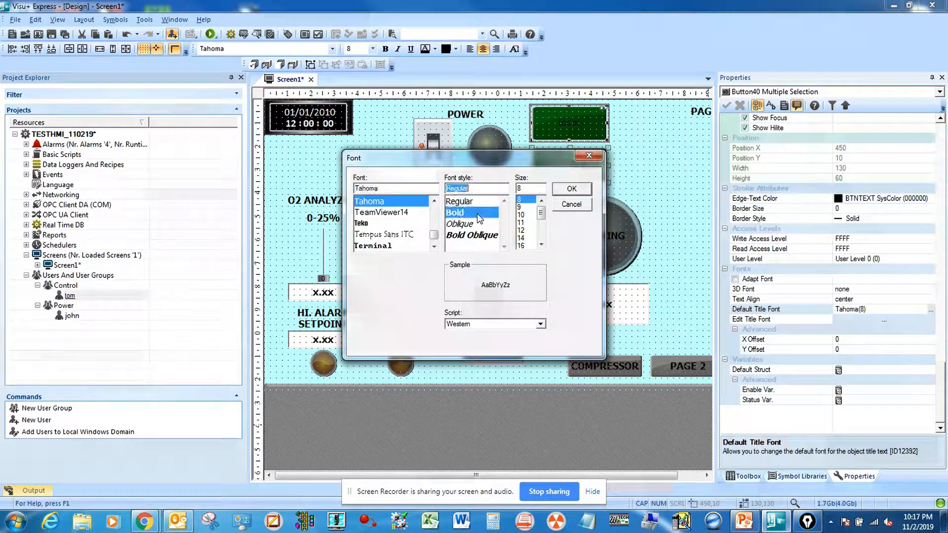
Make the button text 12-point bold, review its colour and the LOG OUT button's settings
click(570, 188)
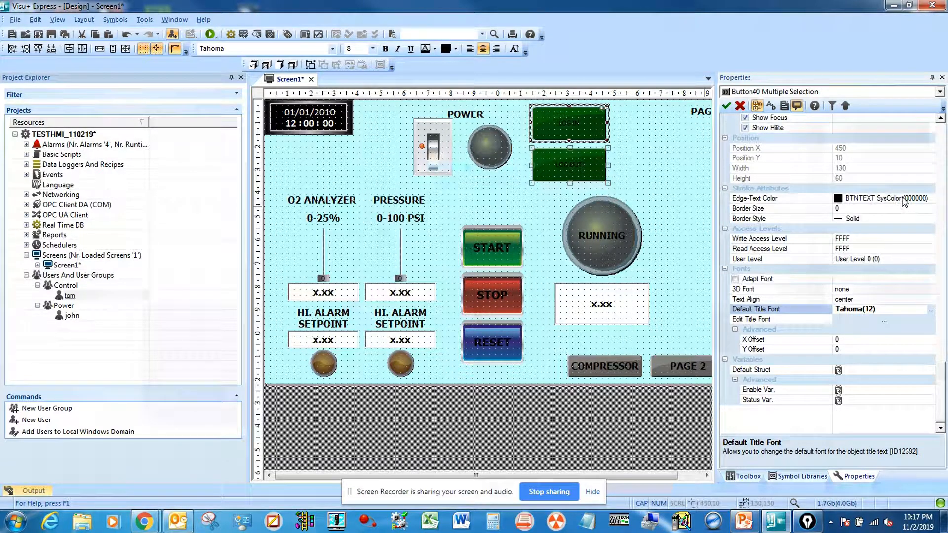
click(882, 198)
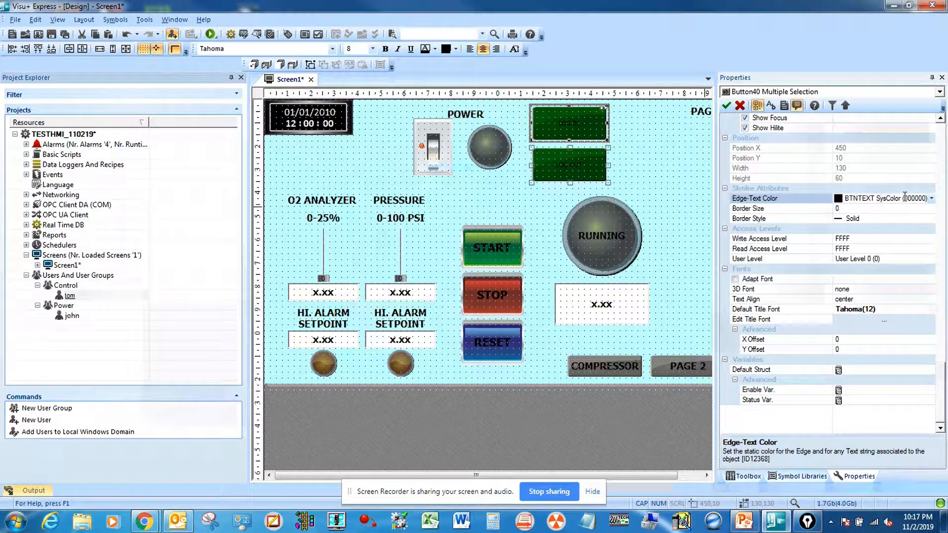
click(930, 197)
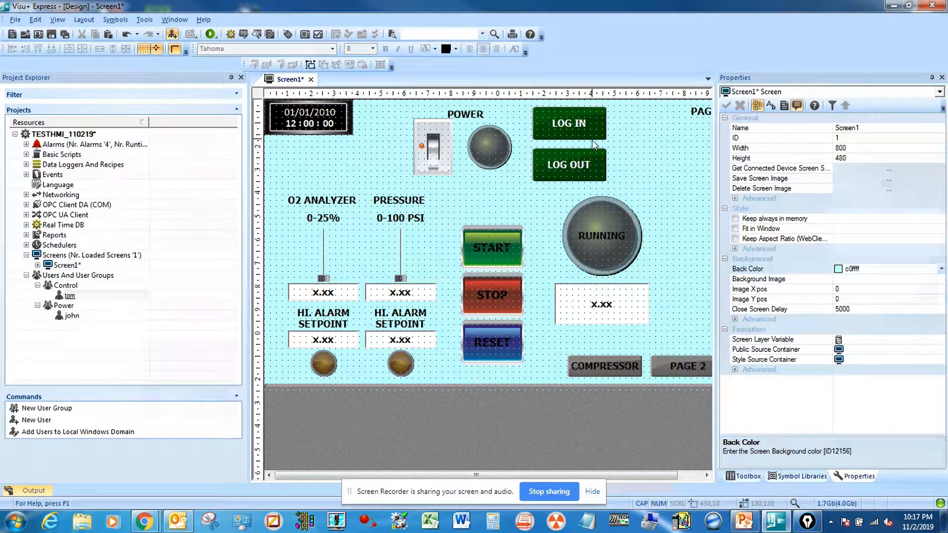
click(569, 165)
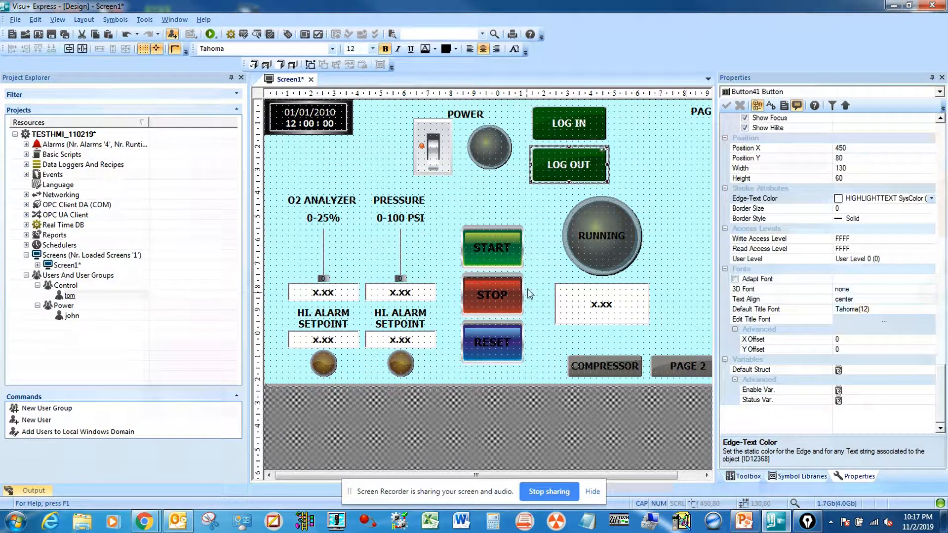
click(746, 476)
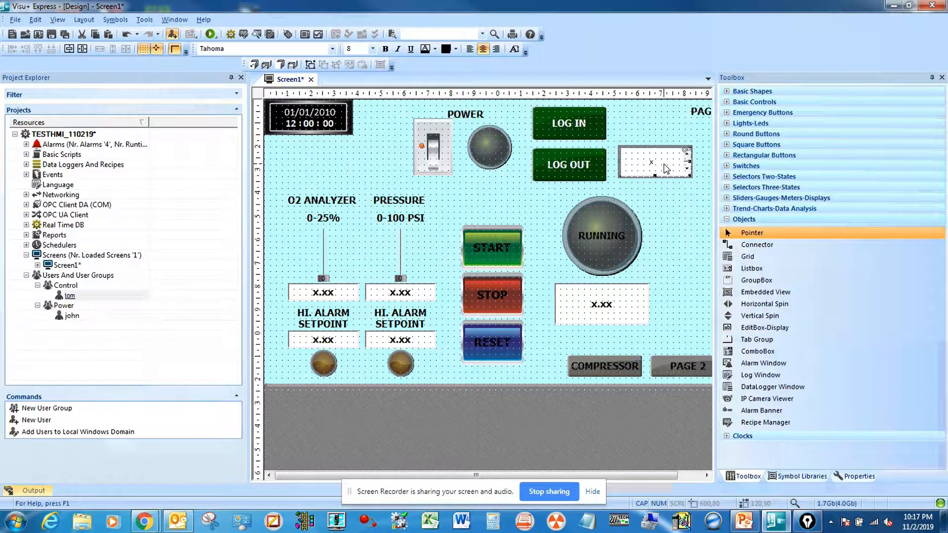
Give the new EditBox-Display a Tahoma Bold 12 default title font
click(653, 162)
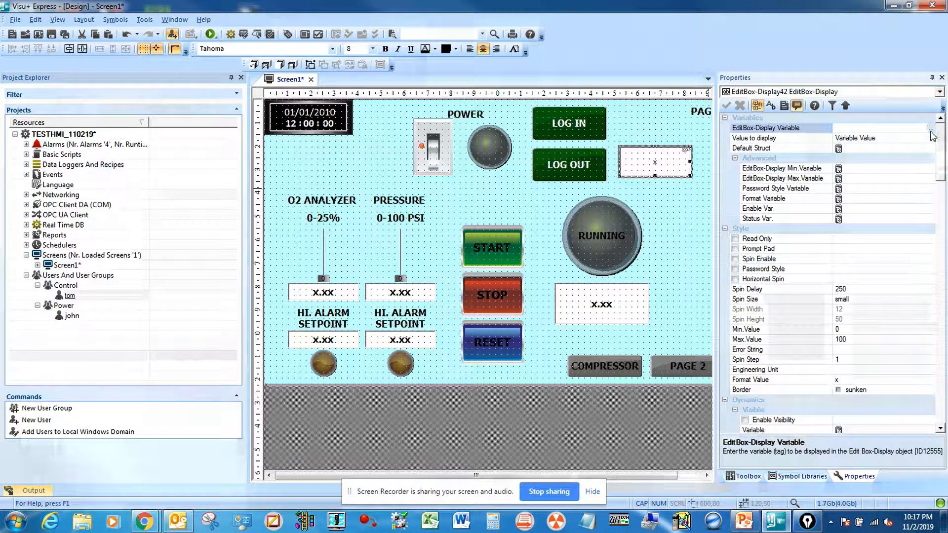
click(883, 127)
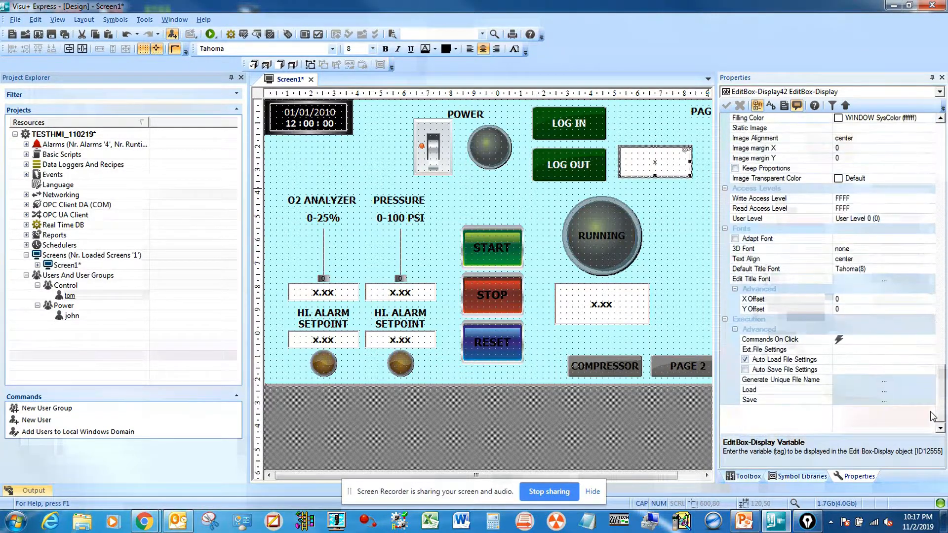
click(780, 269)
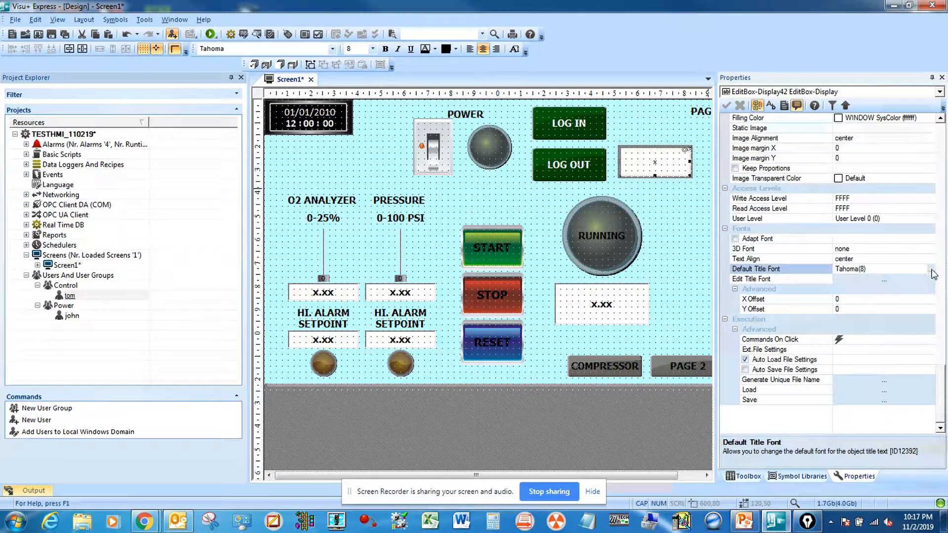
click(883, 269)
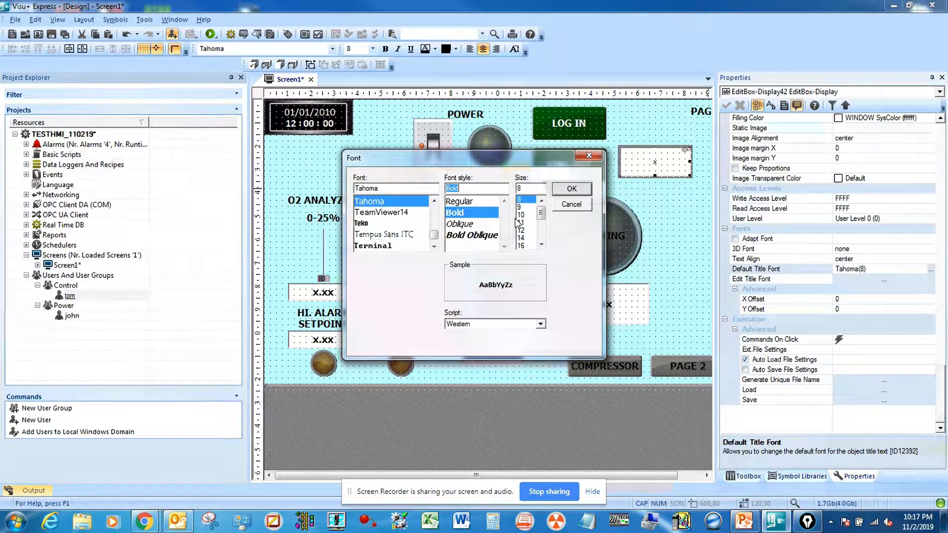
click(520, 230)
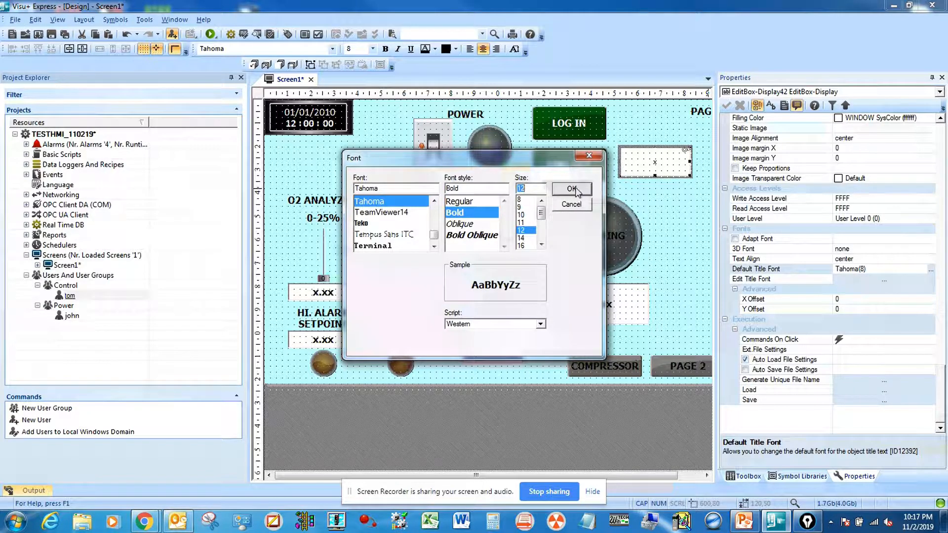
click(570, 188)
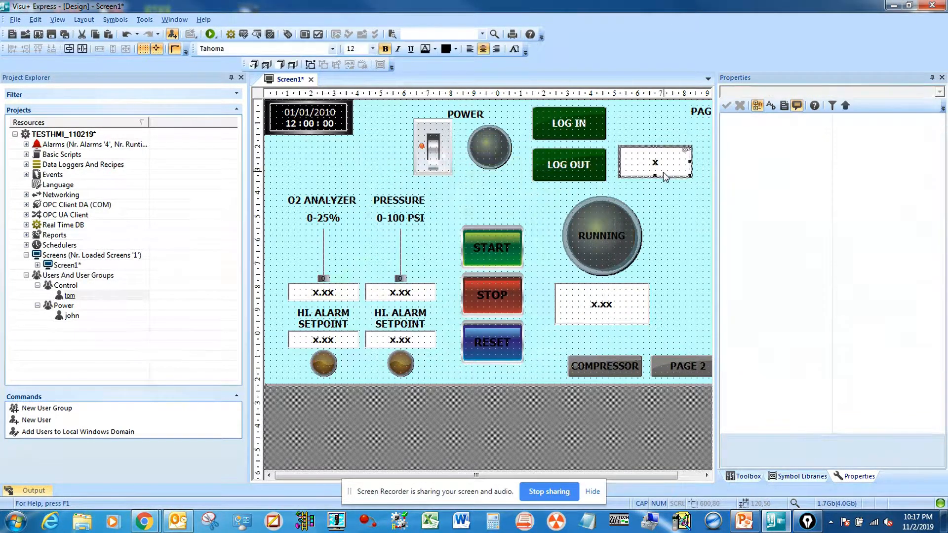
Move the edit box up beside the LOG IN button
click(649, 168)
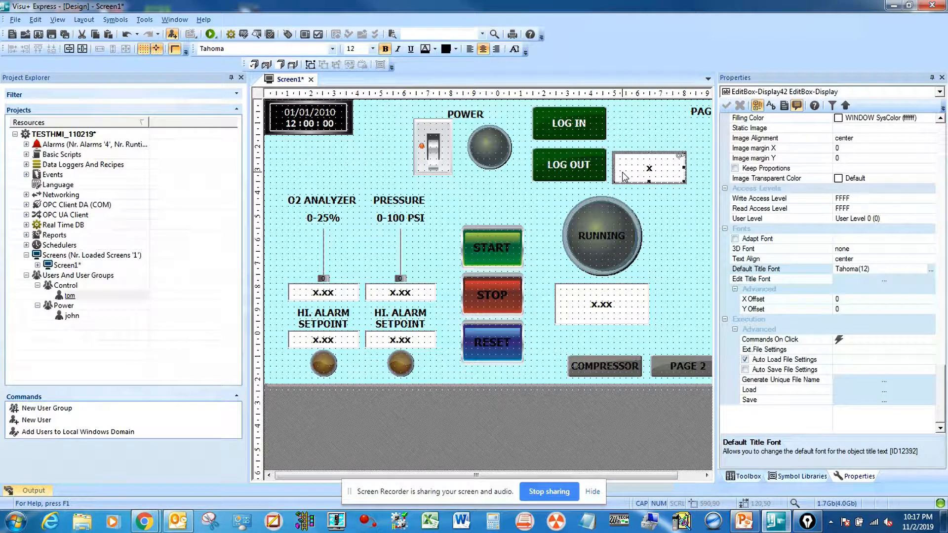
drag(649, 176, 649, 130)
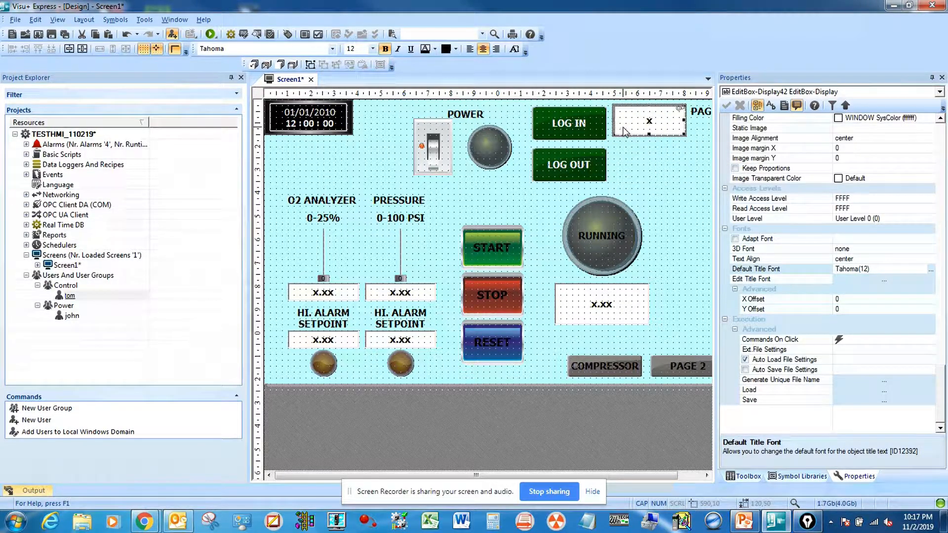
click(568, 122)
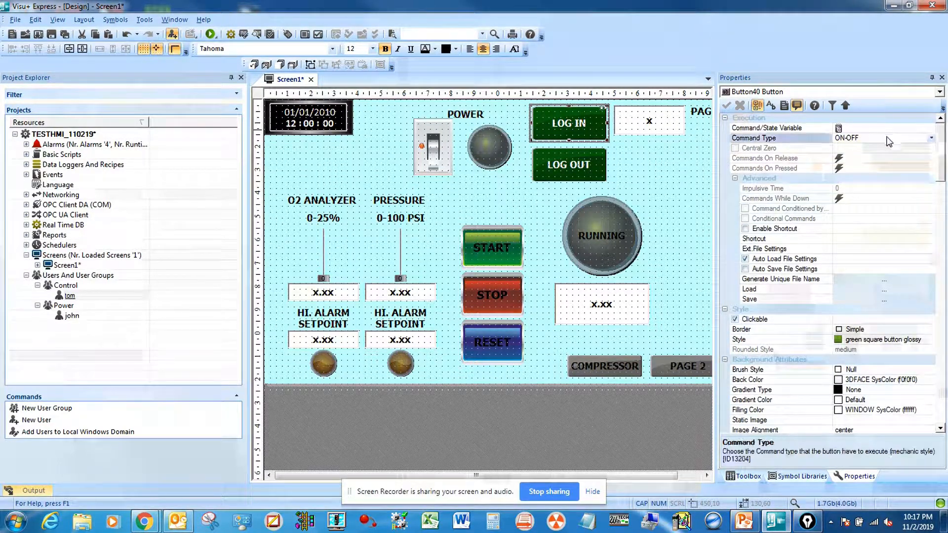
Set LOG IN to Execute Commands with a Users – Log On command on pressed
click(866, 138)
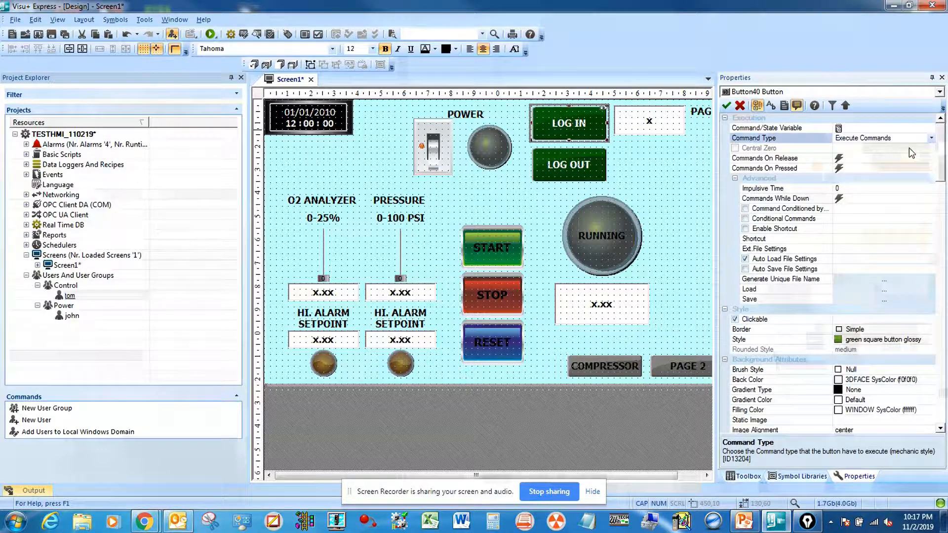
click(840, 168)
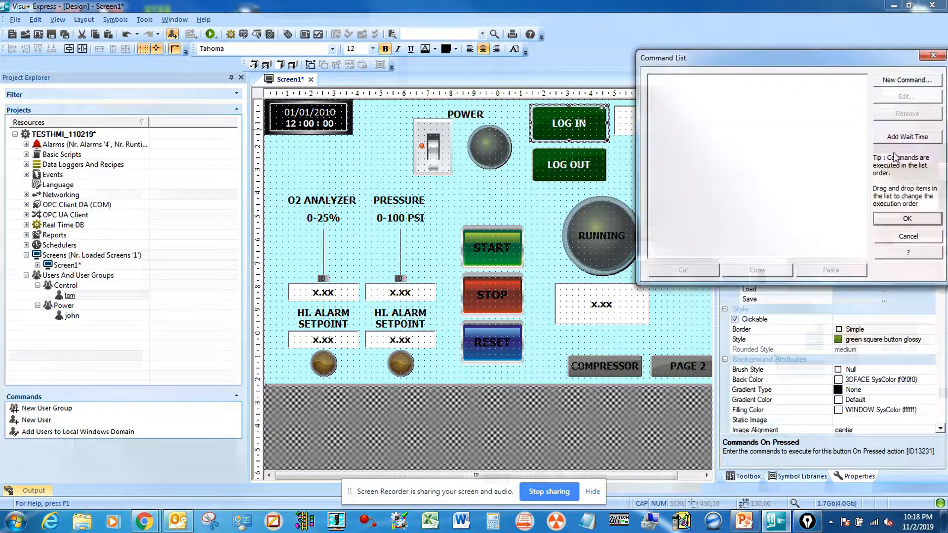
click(907, 80)
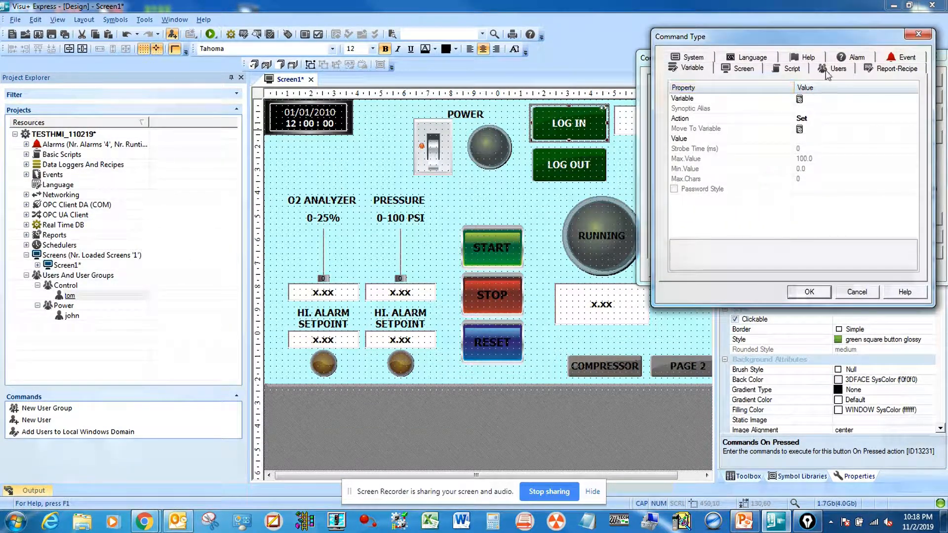
click(838, 69)
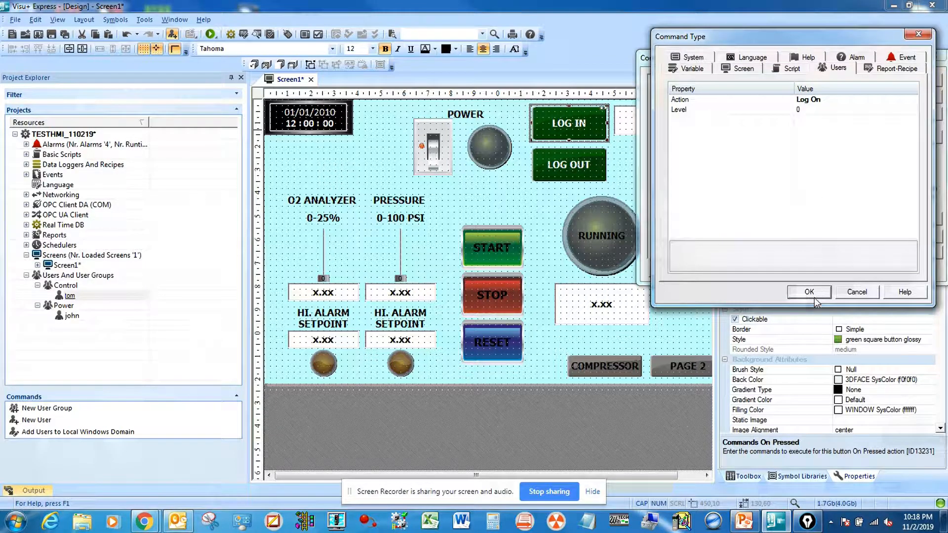
click(809, 292)
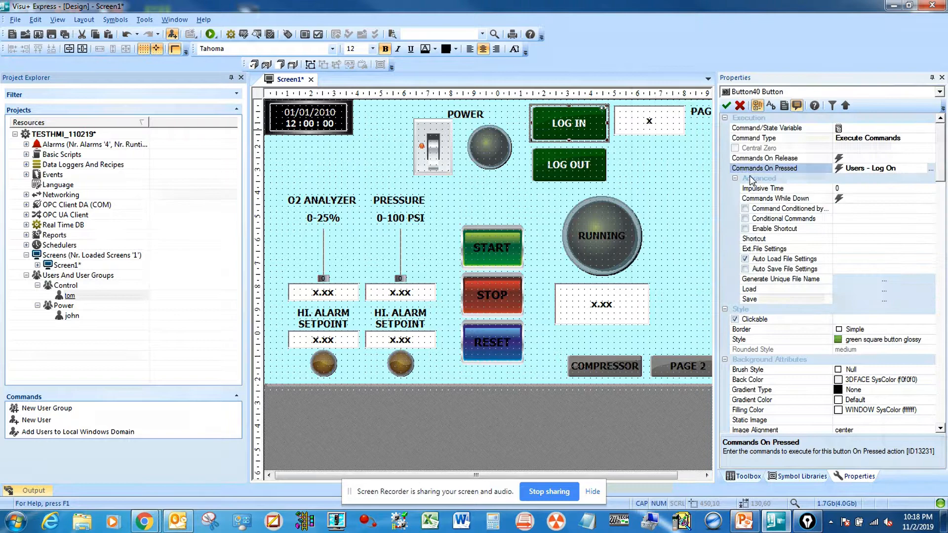
Assign a Users – Log Off command to the LOG OUT button's Commands On Pressed
click(568, 164)
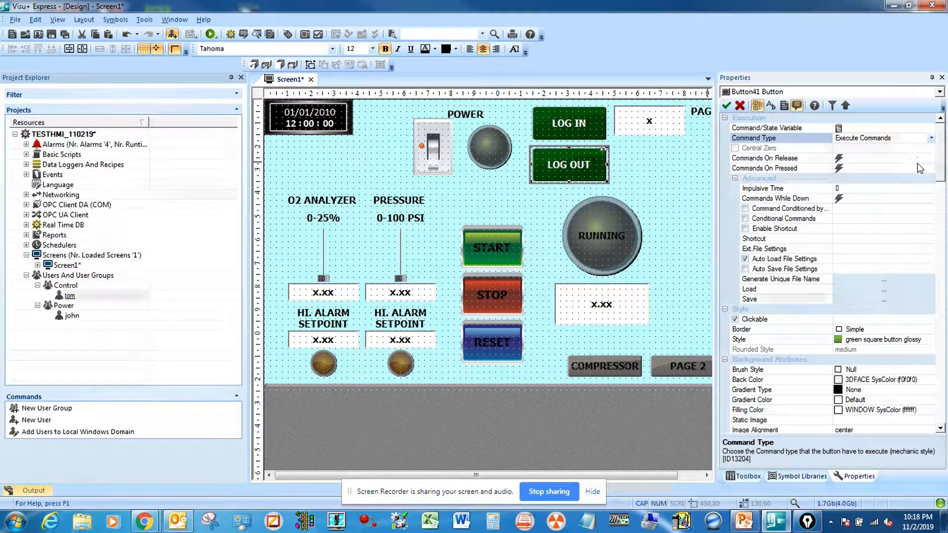
click(840, 168)
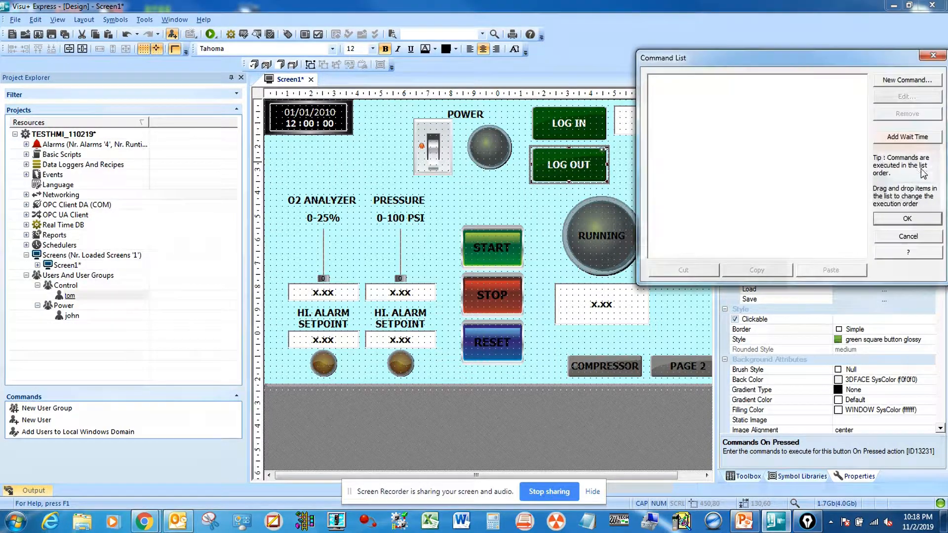
click(907, 80)
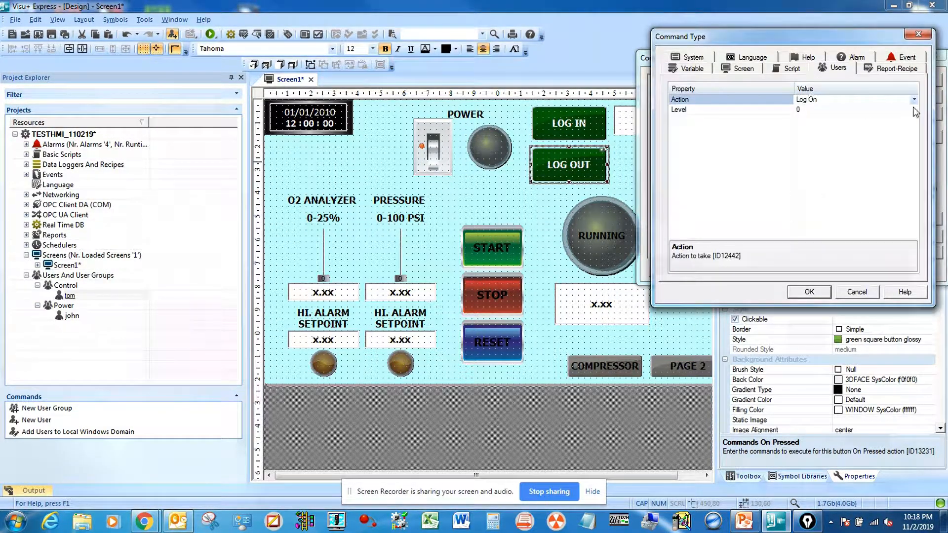
click(847, 99)
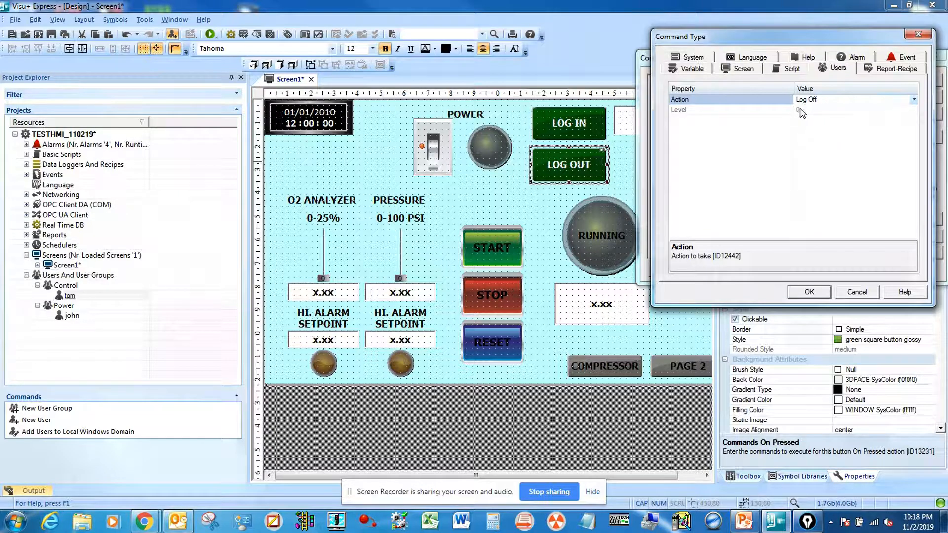
click(808, 293)
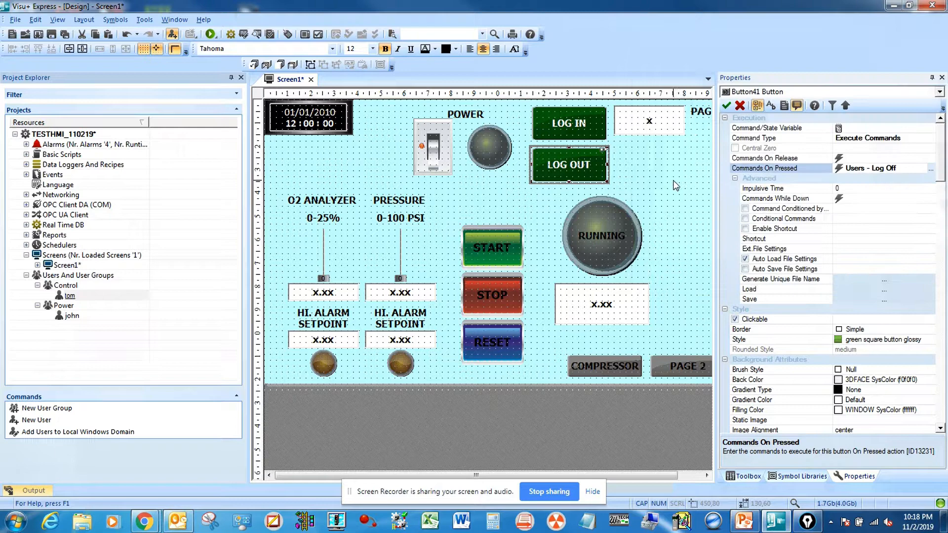
click(431, 148)
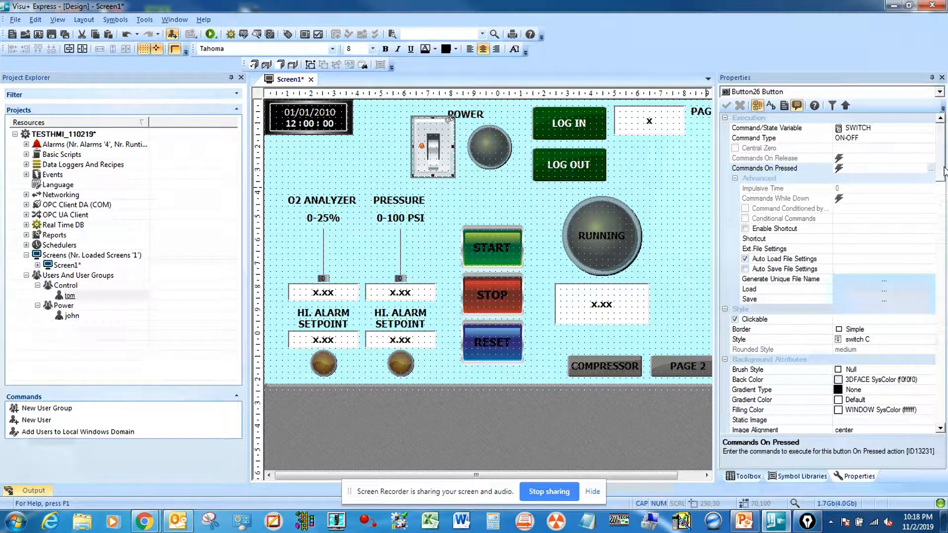
Enable visibility on the power switch tied to _SysVar_:ActivePassLevel
scroll(down, 3)
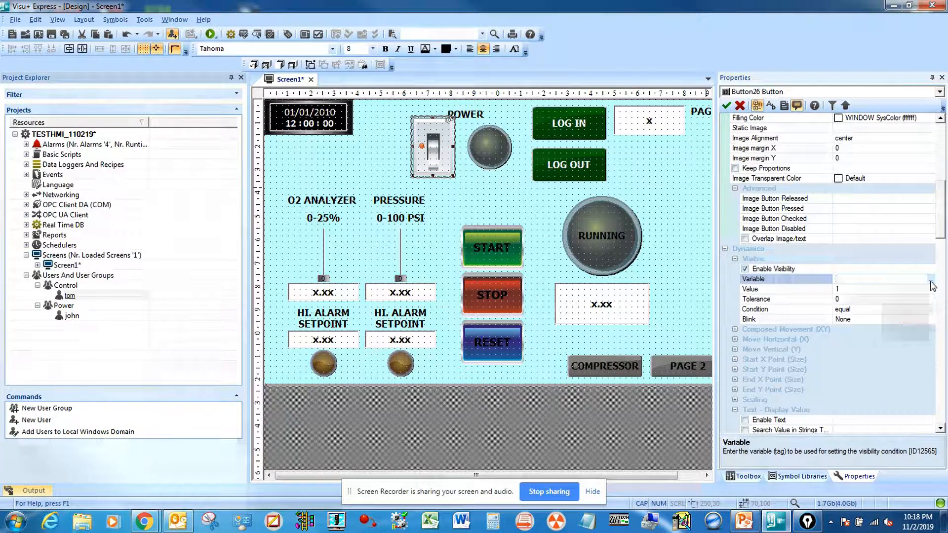
click(931, 279)
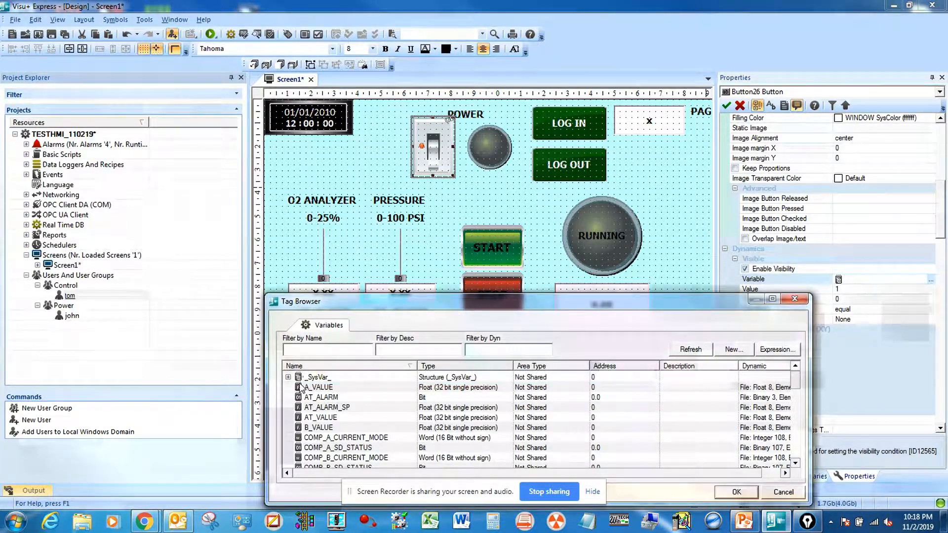
click(289, 377)
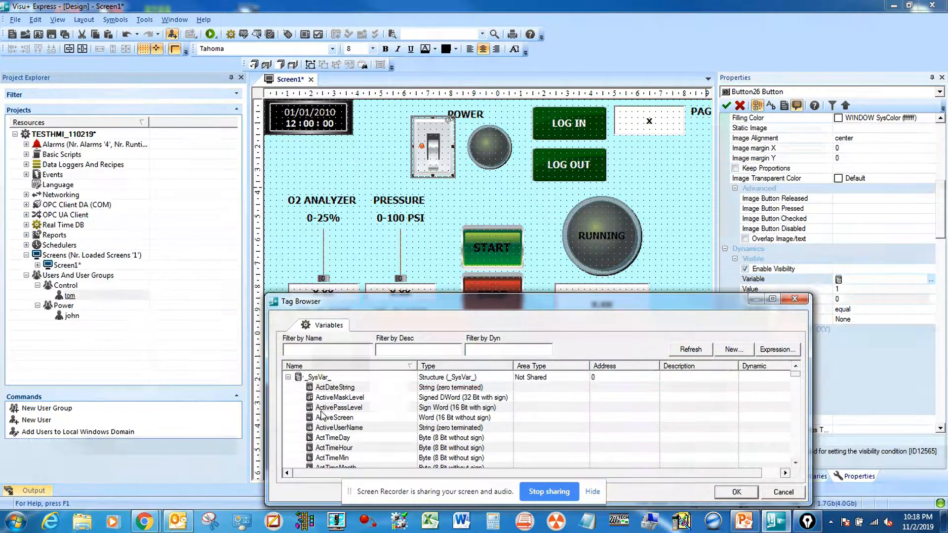
click(339, 407)
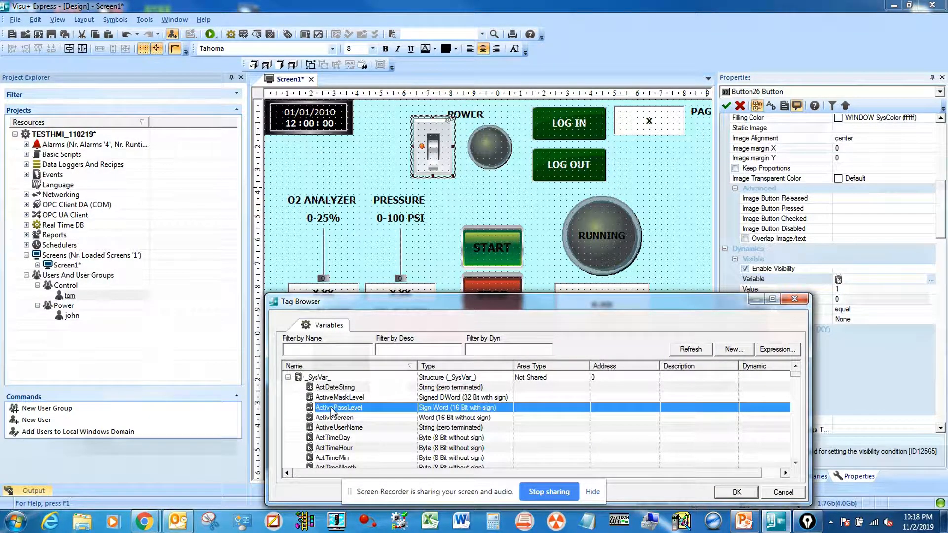
click(735, 492)
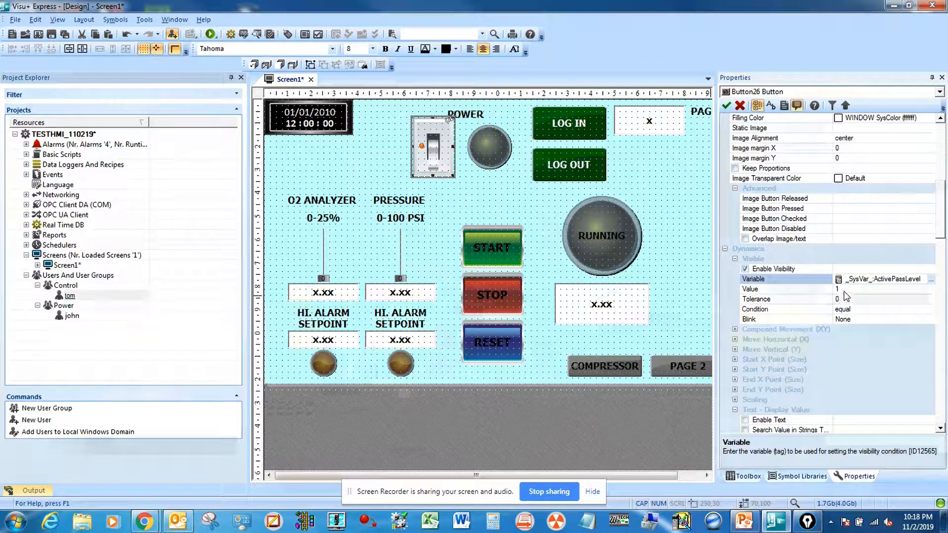
Set the visibility condition value to 1 (equal) and apply it
click(787, 289)
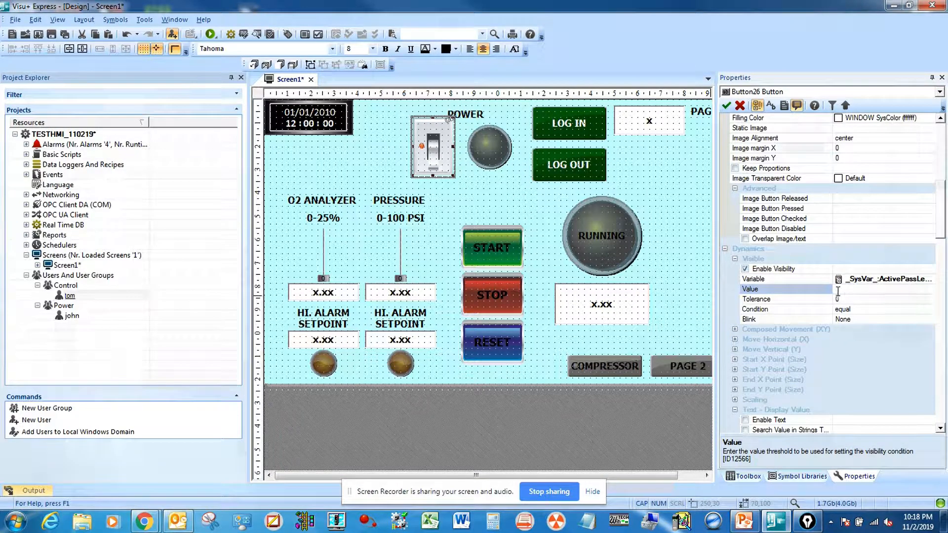
text(1)
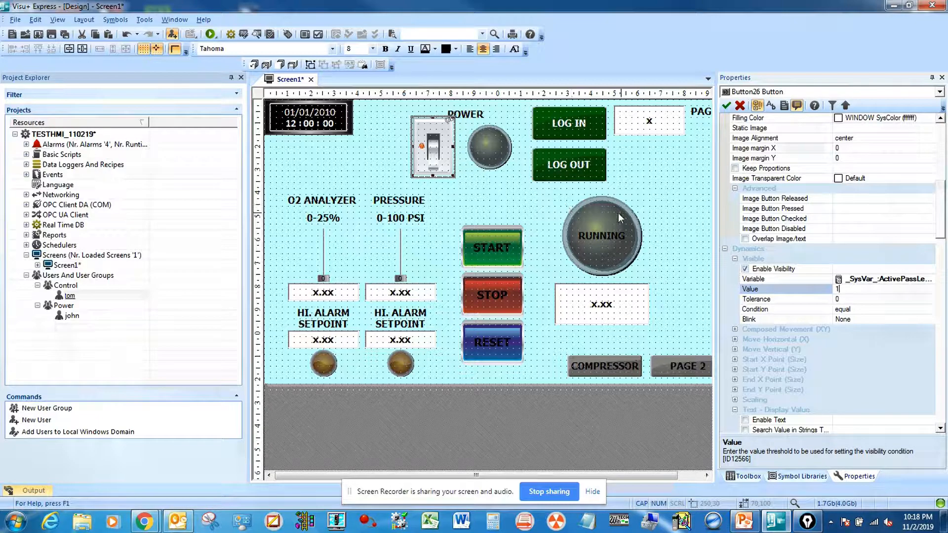
click(513, 214)
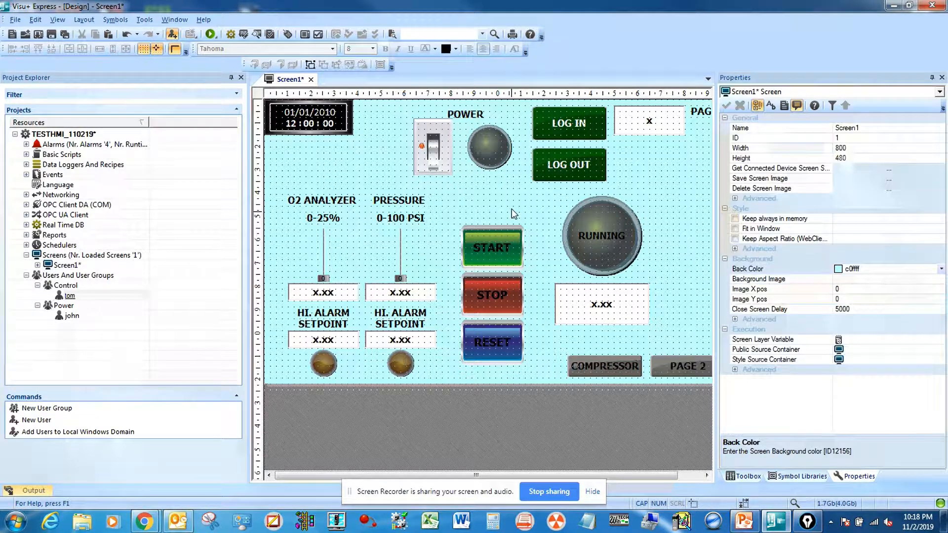
Set the START, STOP and RESET buttons' Access Levels User Level to User Level 2
click(492, 247)
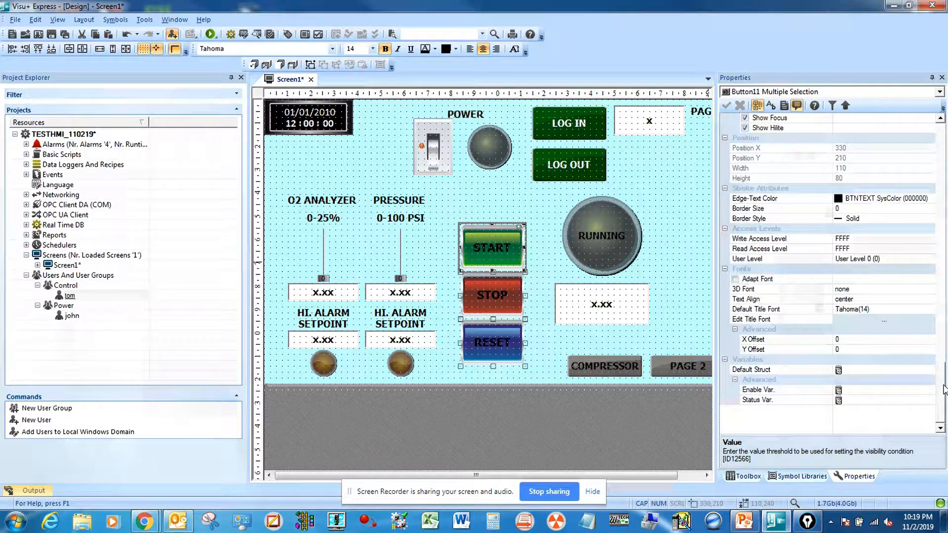
click(867, 258)
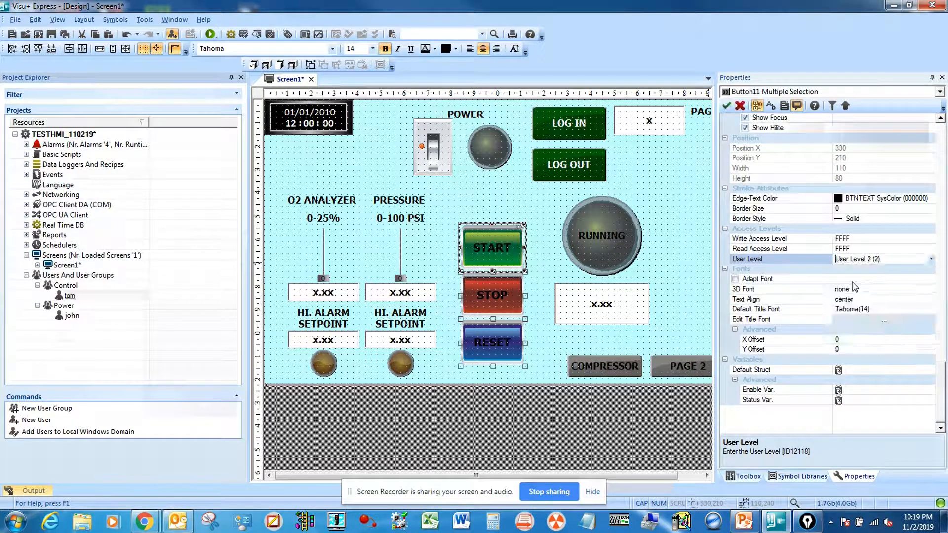
click(659, 208)
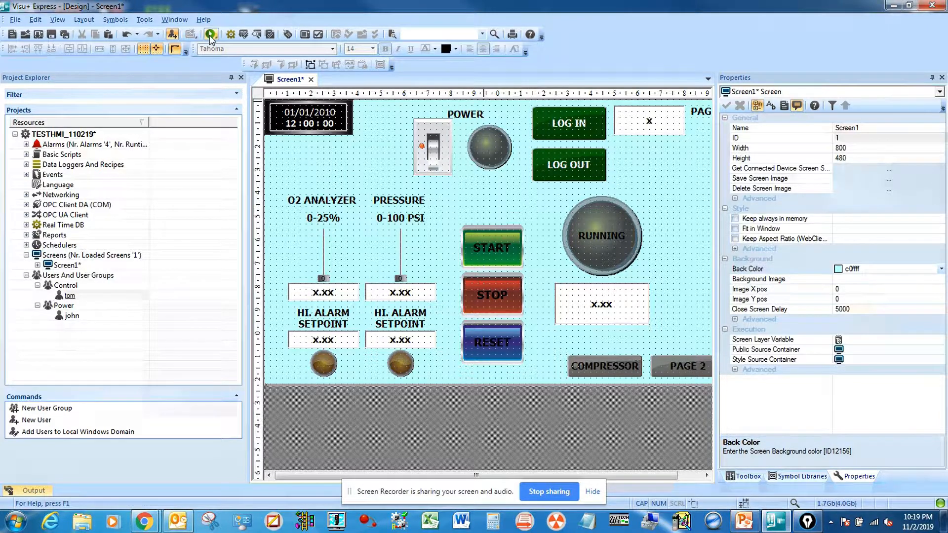
Run the project, press LOG IN and enter the Power user's name john and password
click(210, 34)
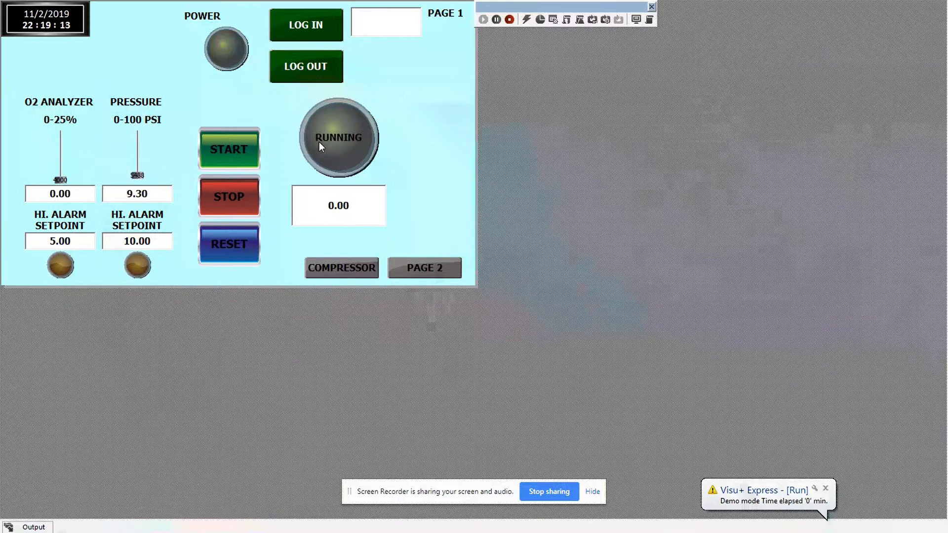
click(228, 149)
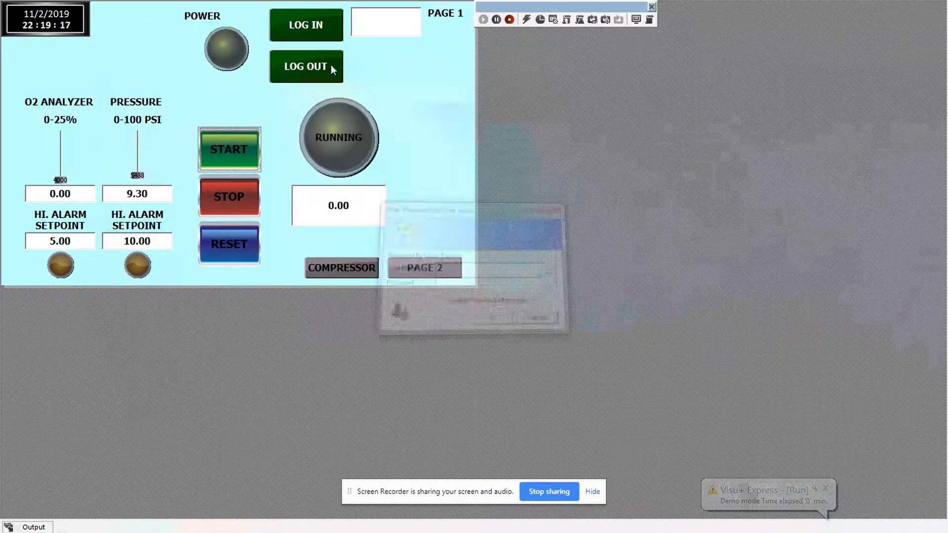
click(305, 25)
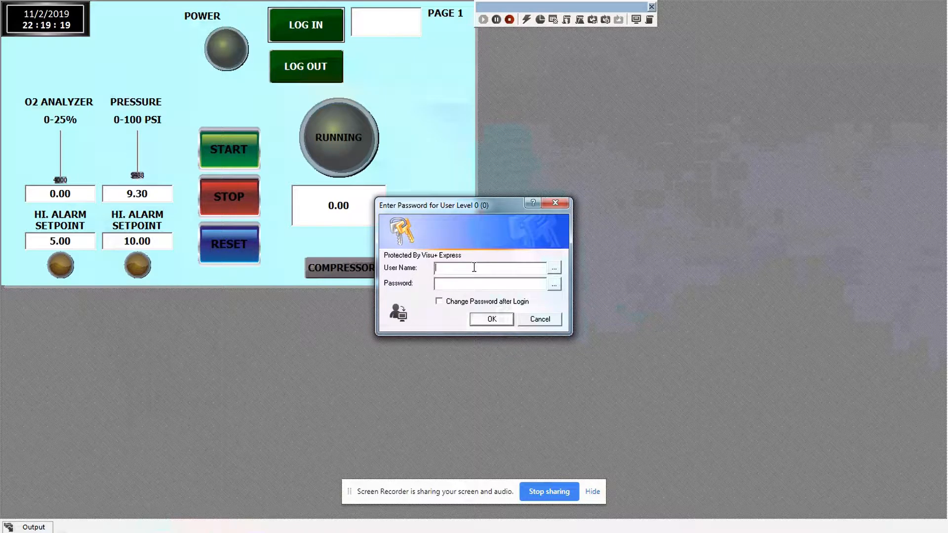
text(JO)
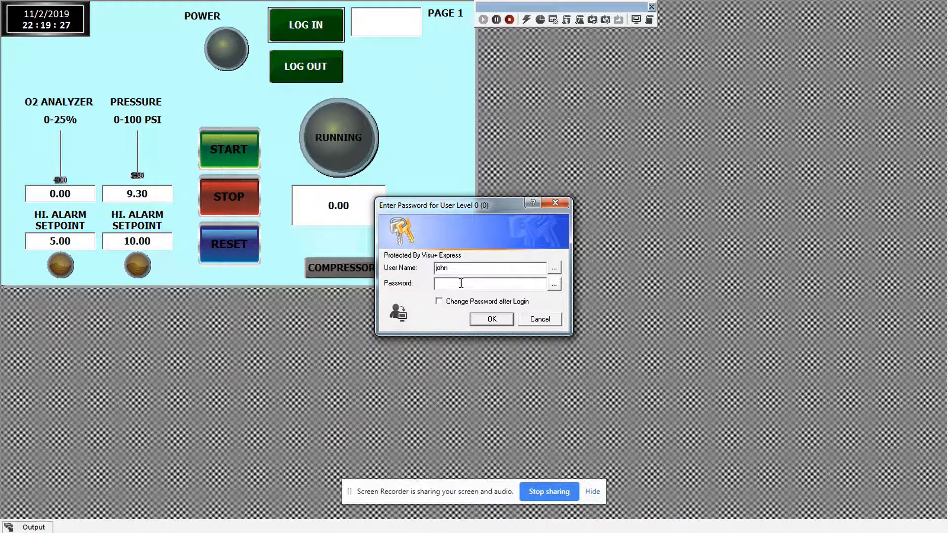
text(*)
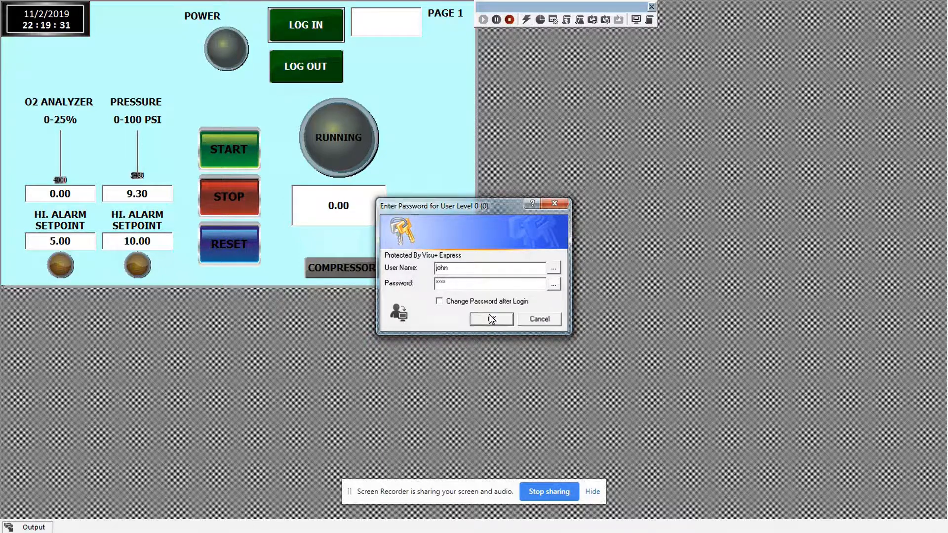
Confirm john's Power-group login, then log in as Control-group user tom
click(490, 319)
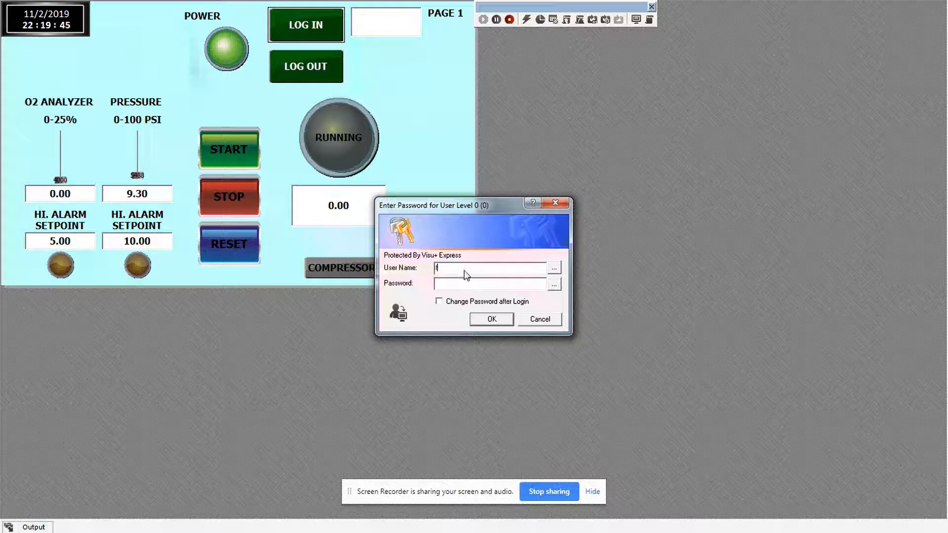
text(tom)
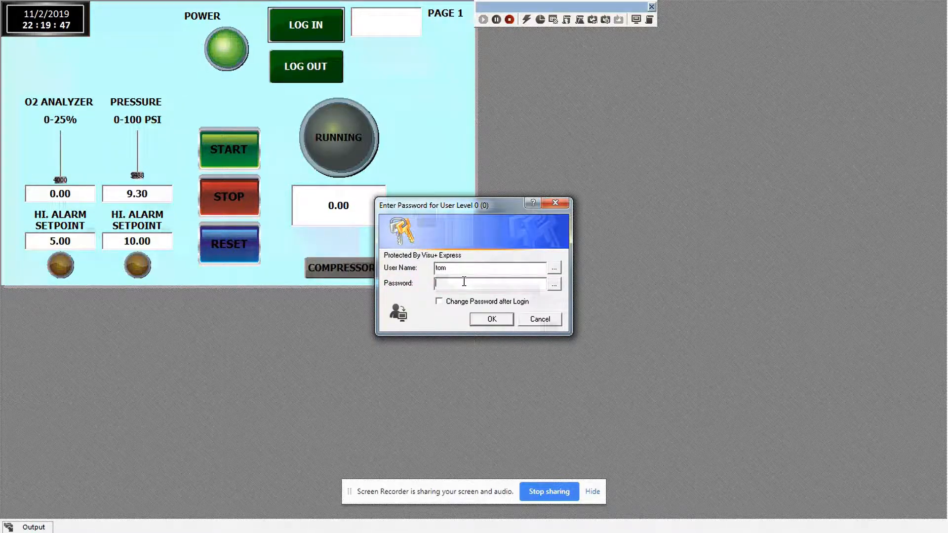
text(*)
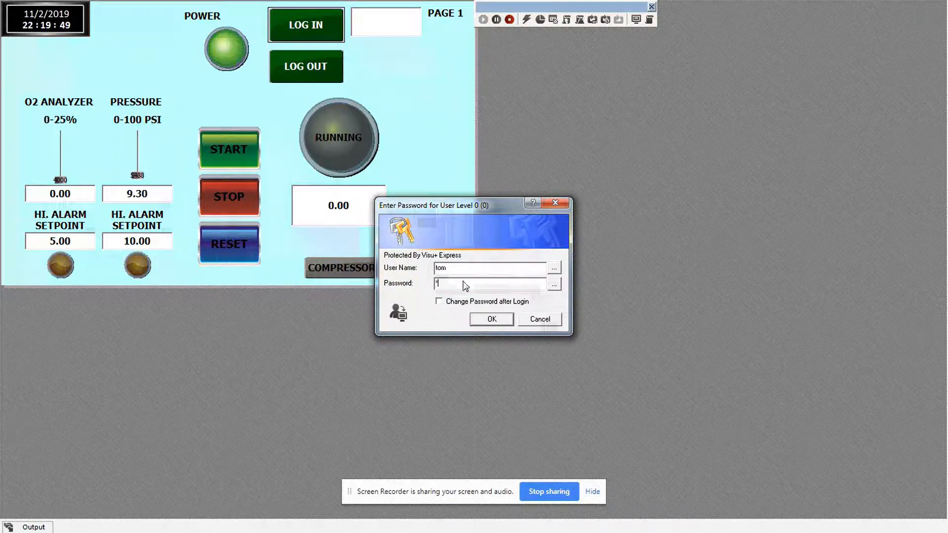
click(491, 319)
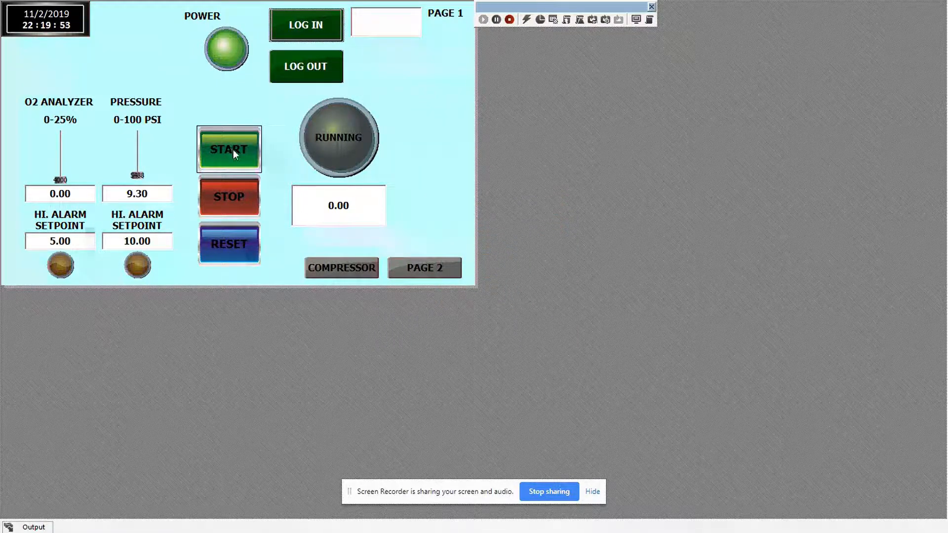
Start, stop and restart the RUNNING process with the control buttons
click(228, 150)
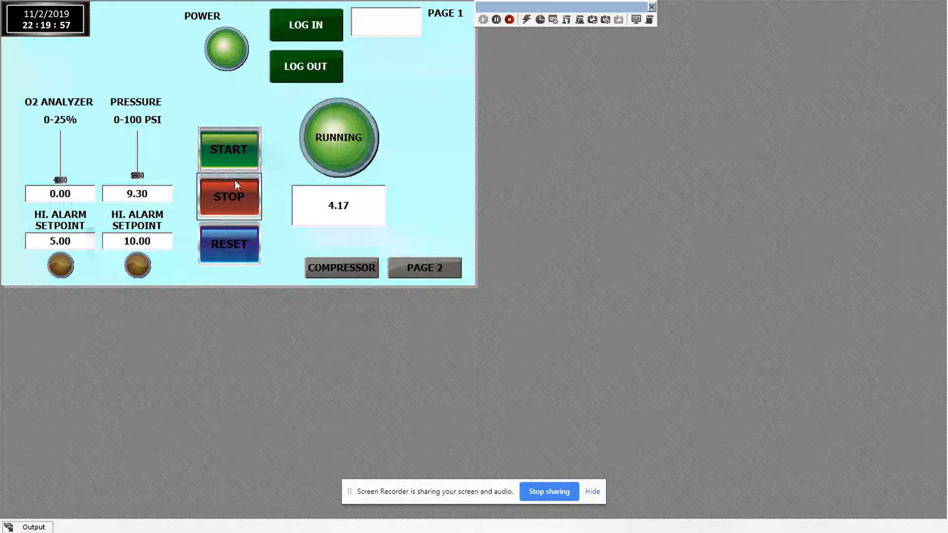
click(228, 195)
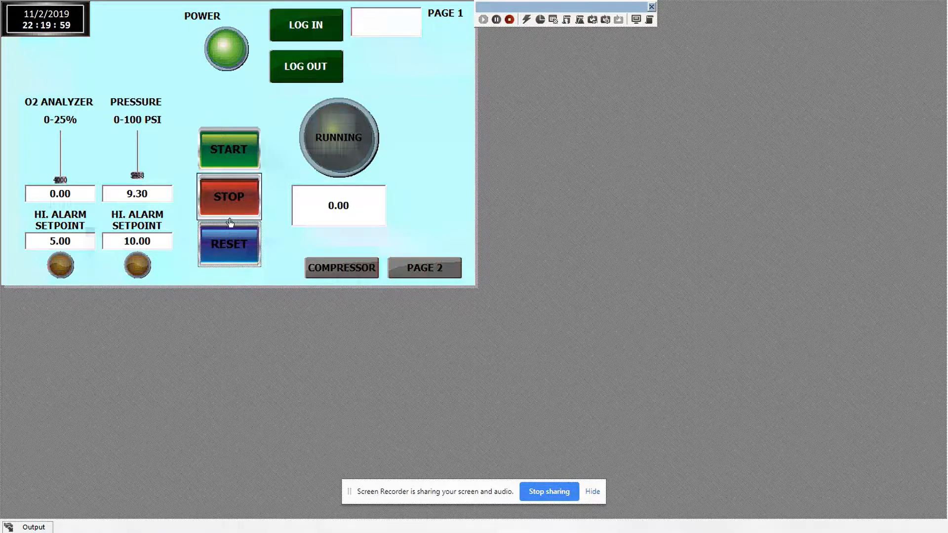
click(228, 149)
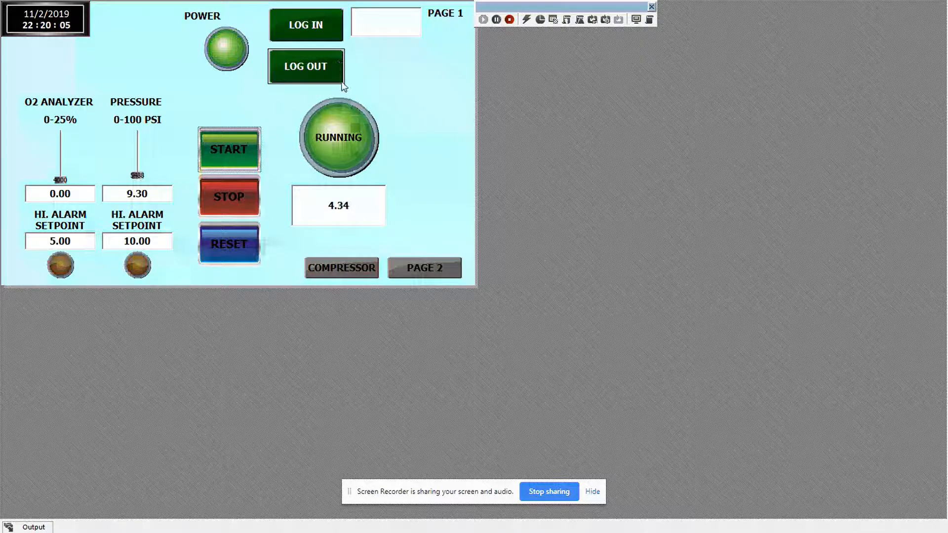
Log out, log back in as Power-group user john and switch the power off
click(228, 195)
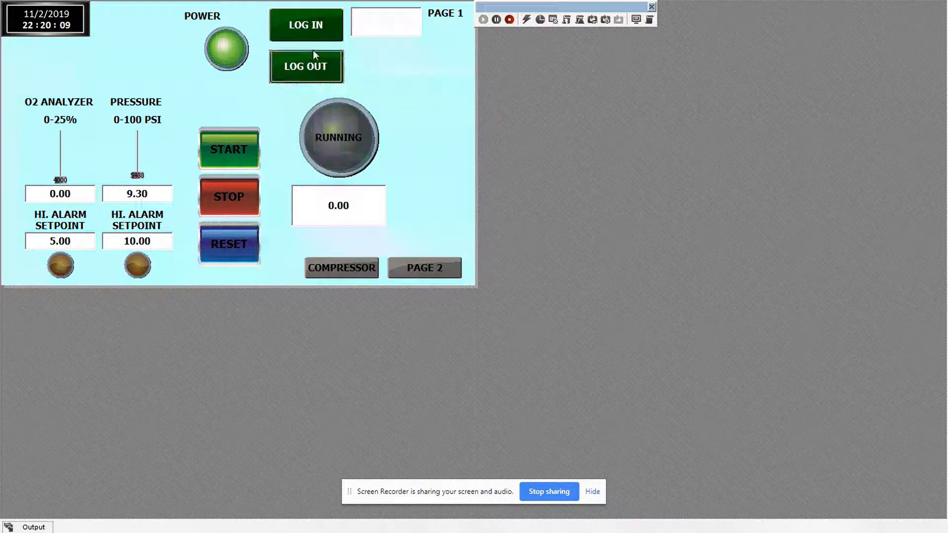
click(305, 25)
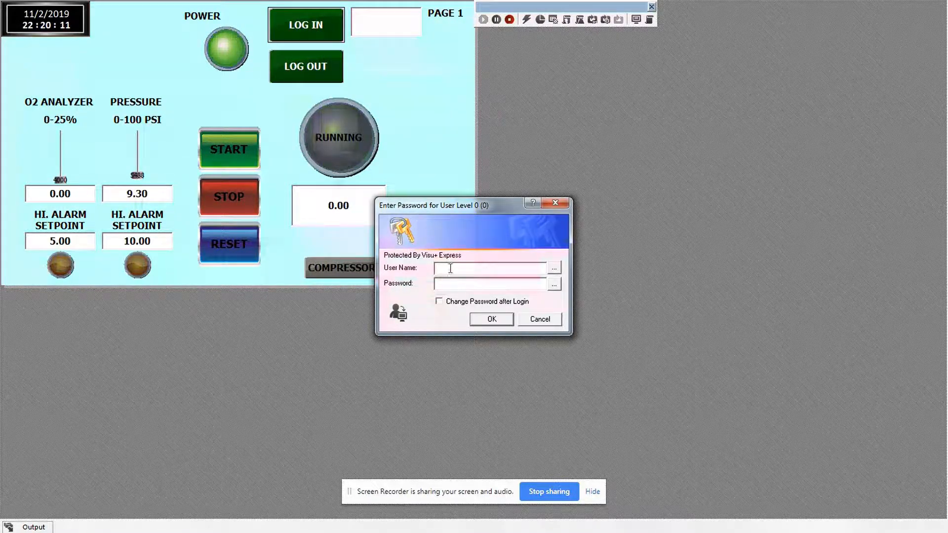
text(jd)
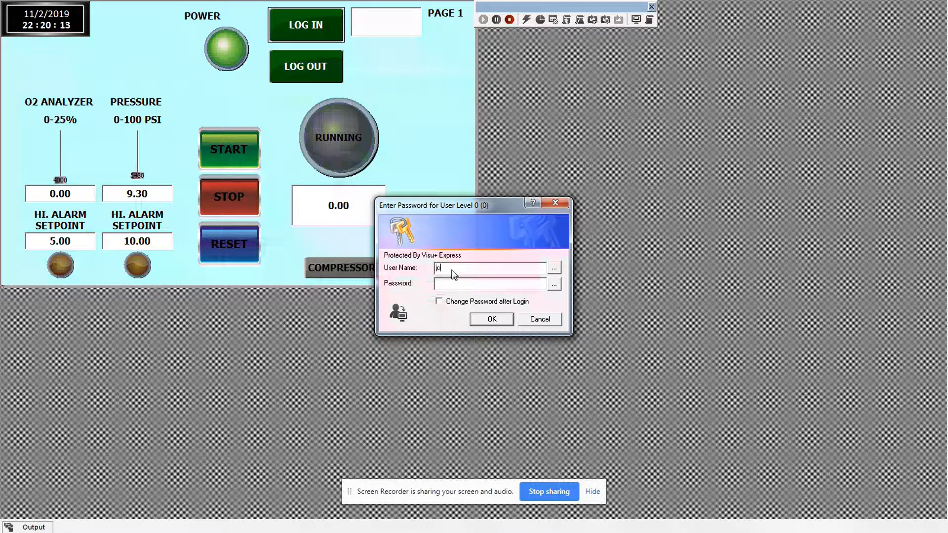
text(ohn)
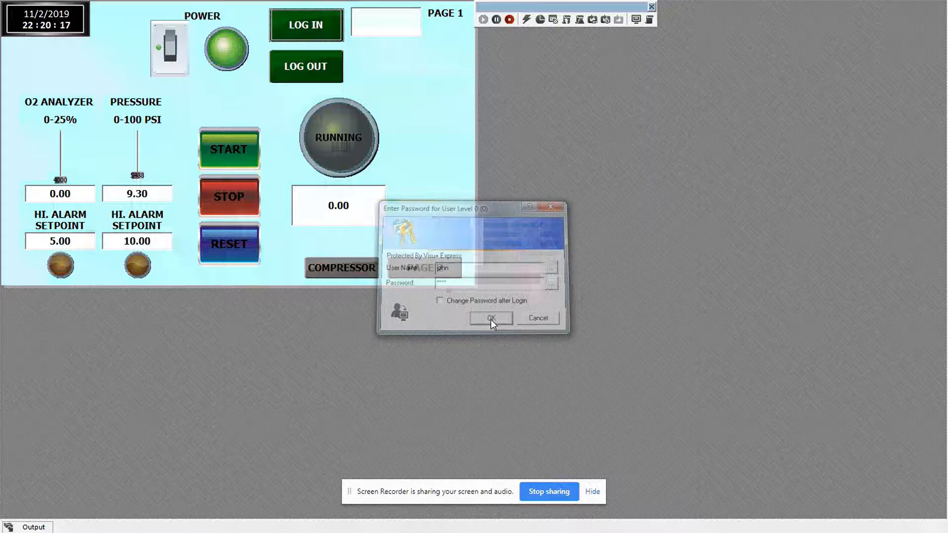
click(490, 319)
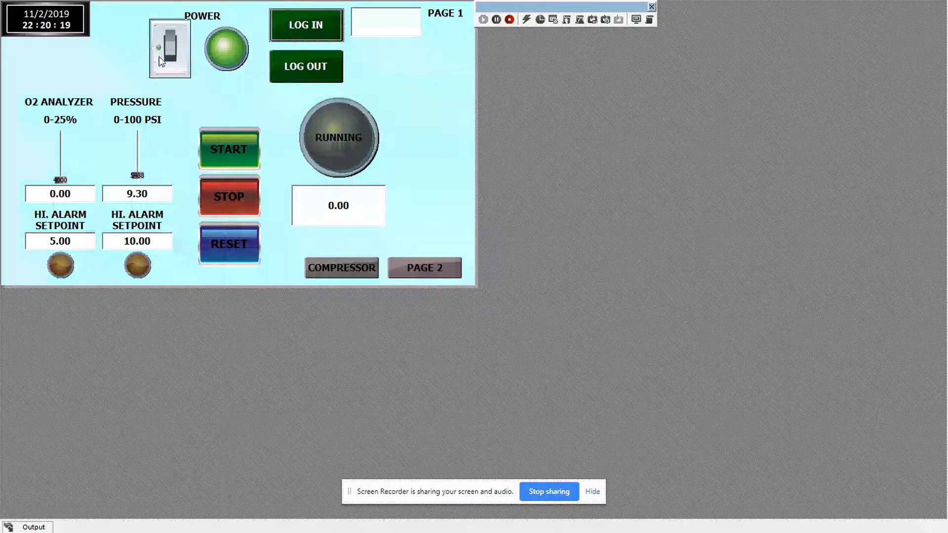
click(169, 48)
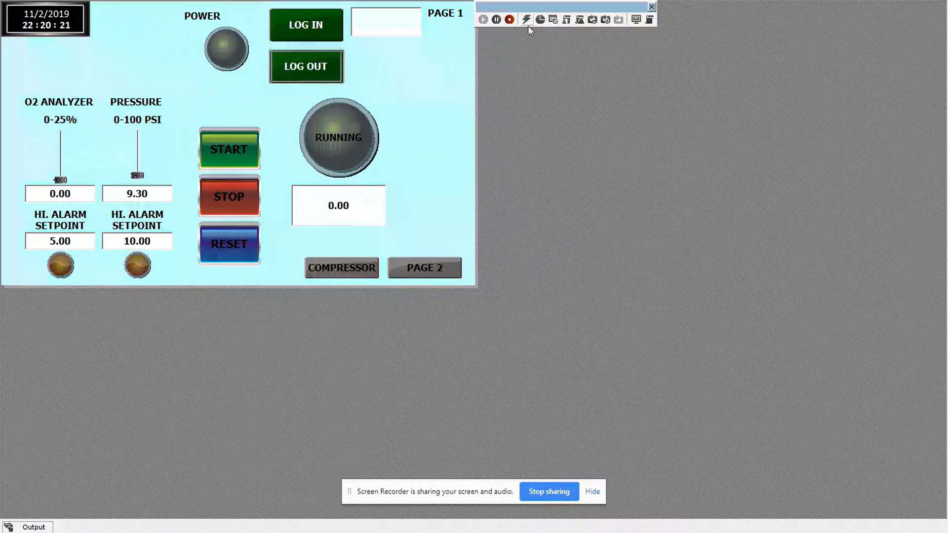
Return to design and bind the username box to the _SysVar_ ActiveUserName variable
click(509, 20)
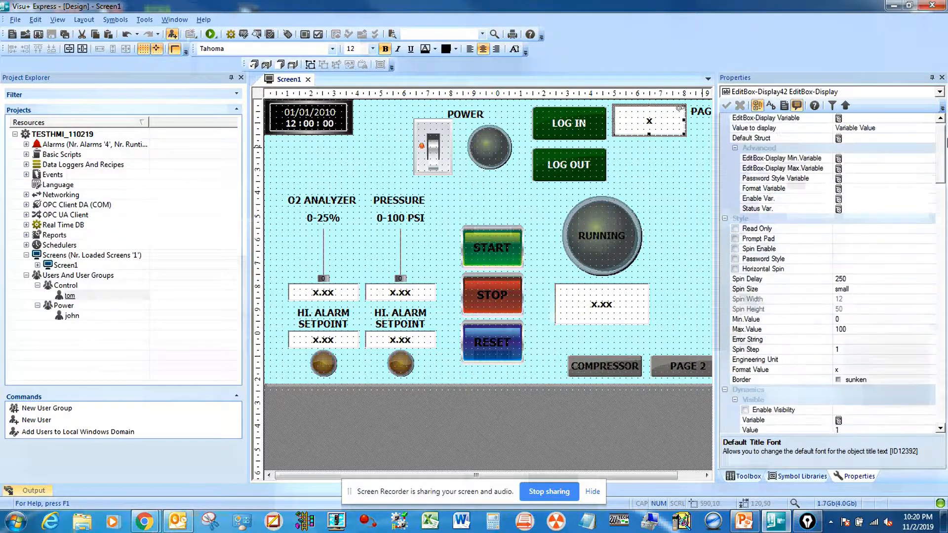
click(839, 127)
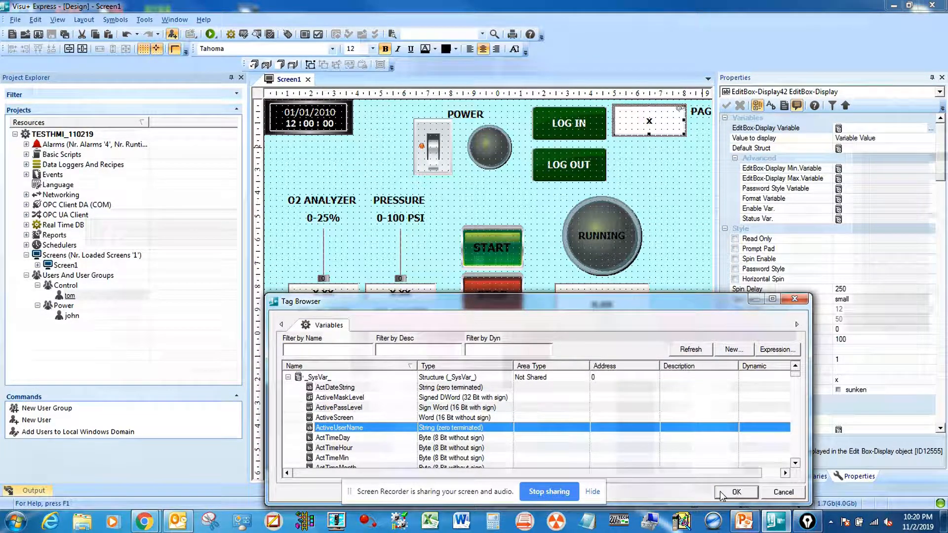
click(736, 492)
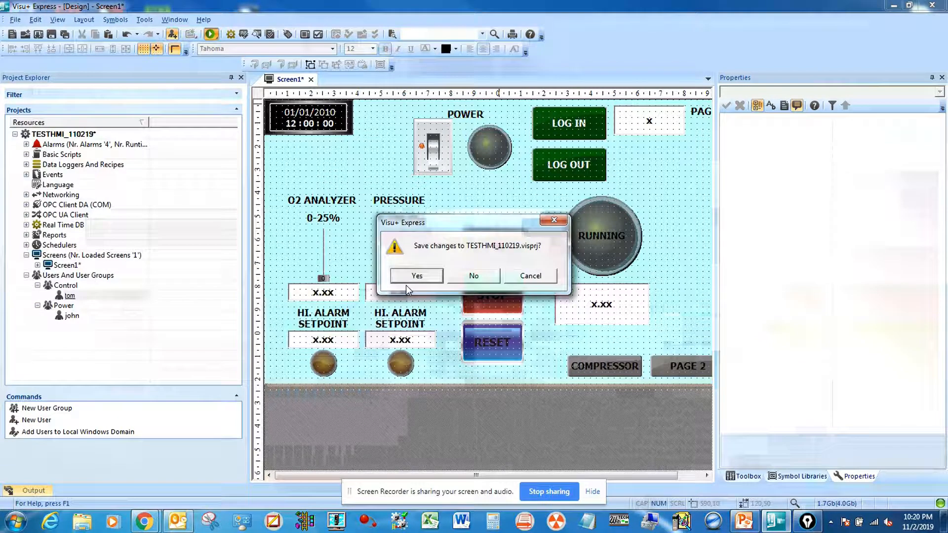
Save and run the project, logging in as Power-group user john
click(416, 276)
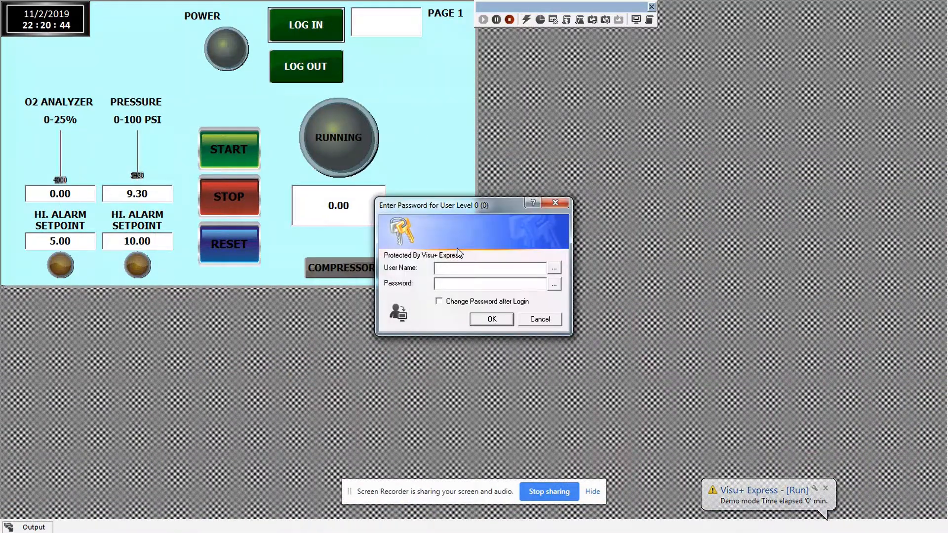
text(hd)
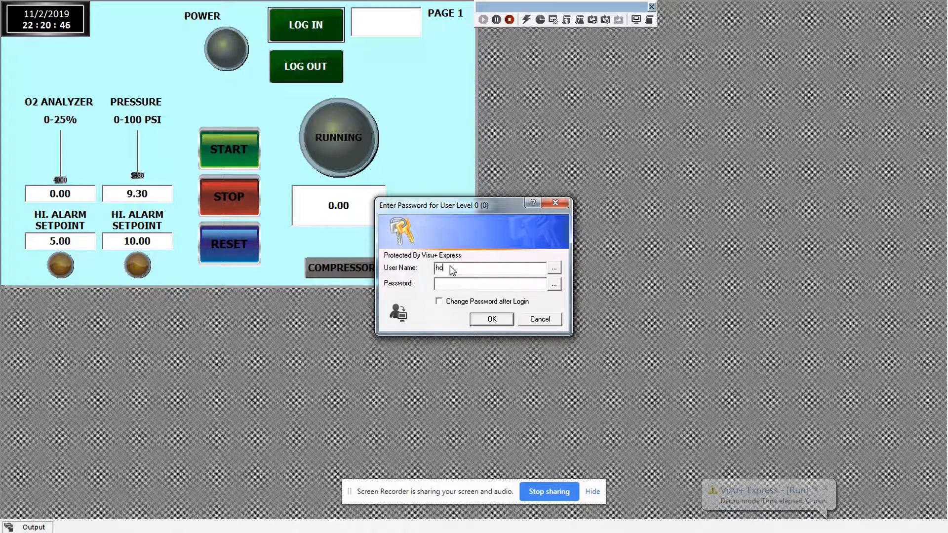
text(john)
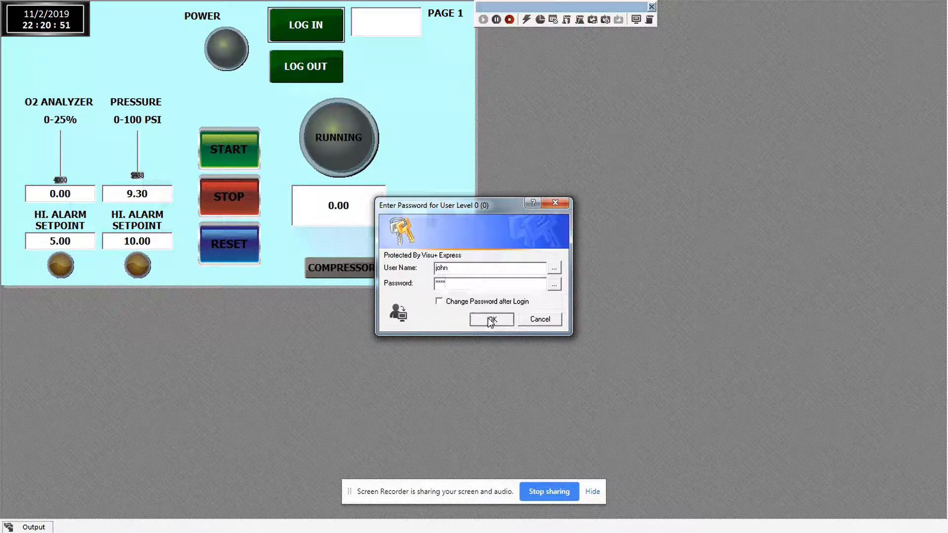
click(490, 319)
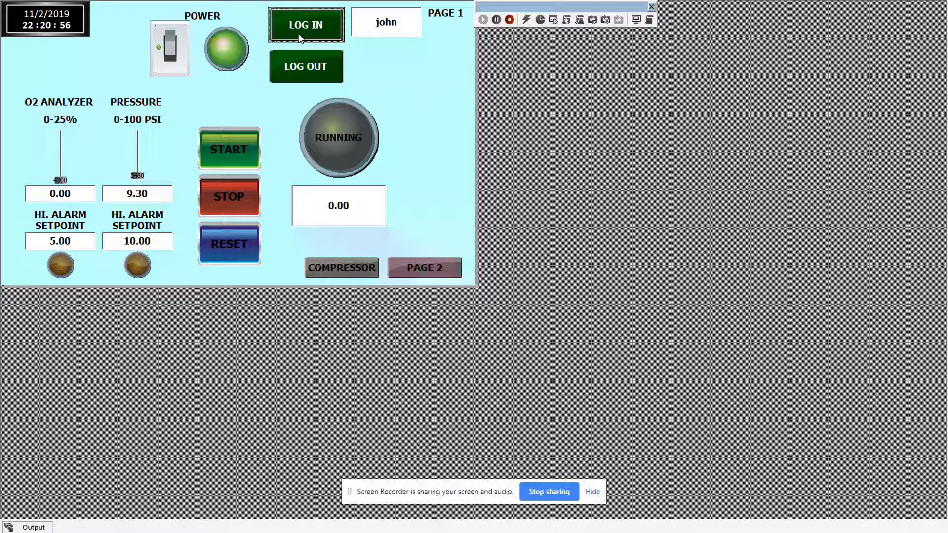
Switch users by logging in as Control-group user tom, shown in the username box
click(305, 25)
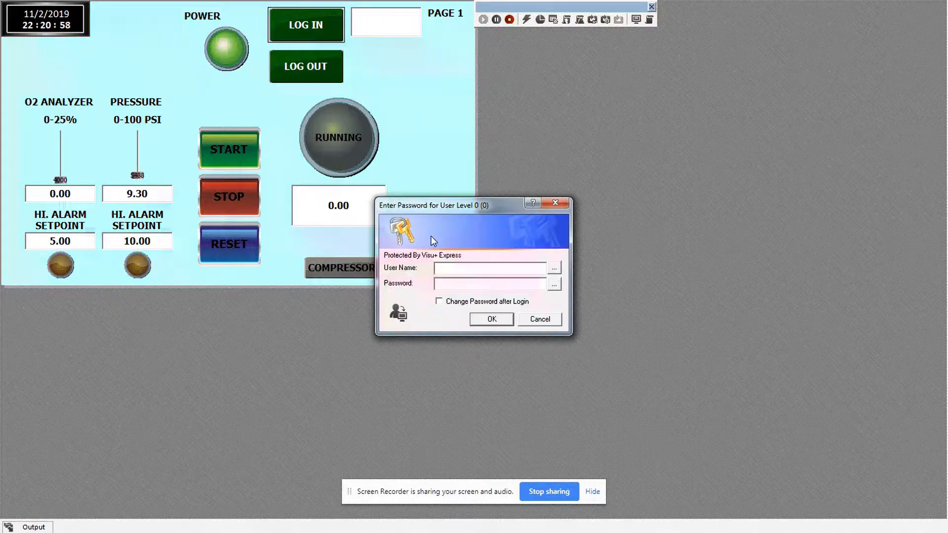
text(tom)
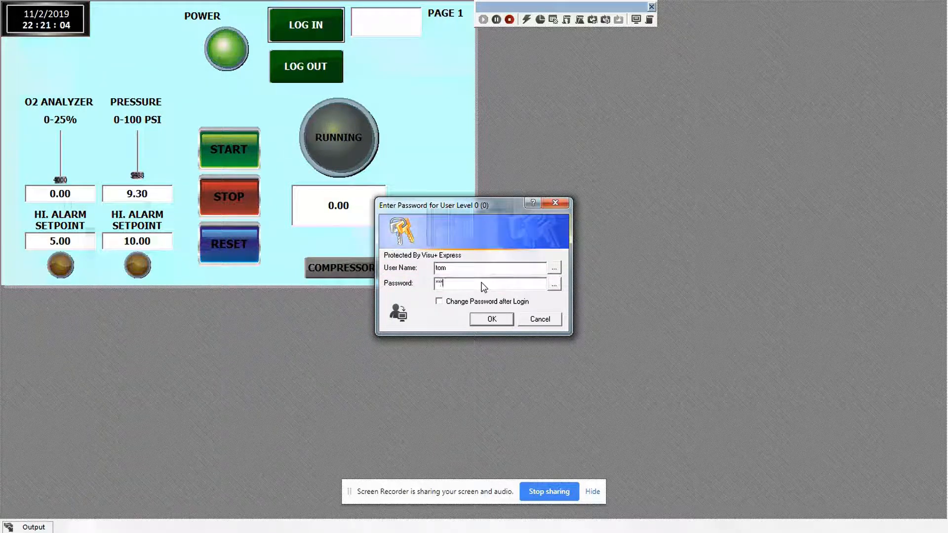
click(491, 319)
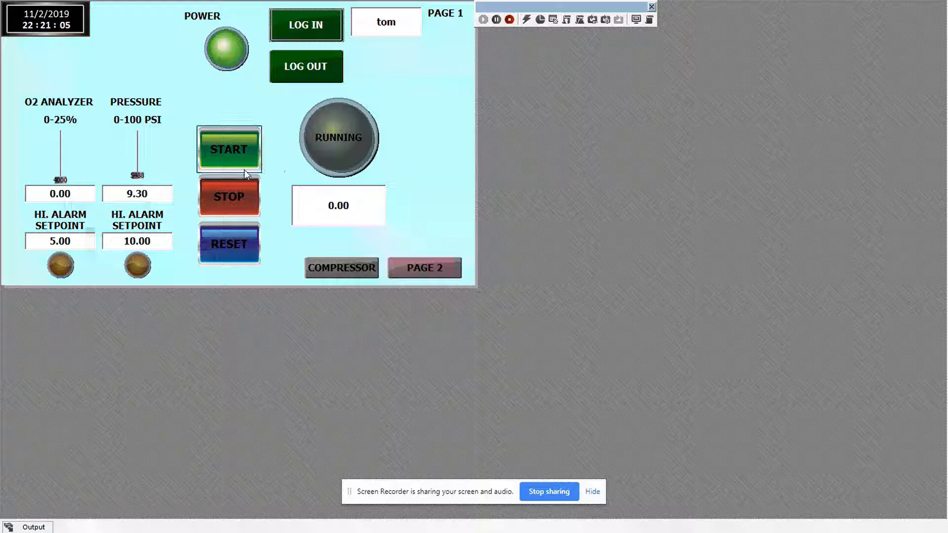